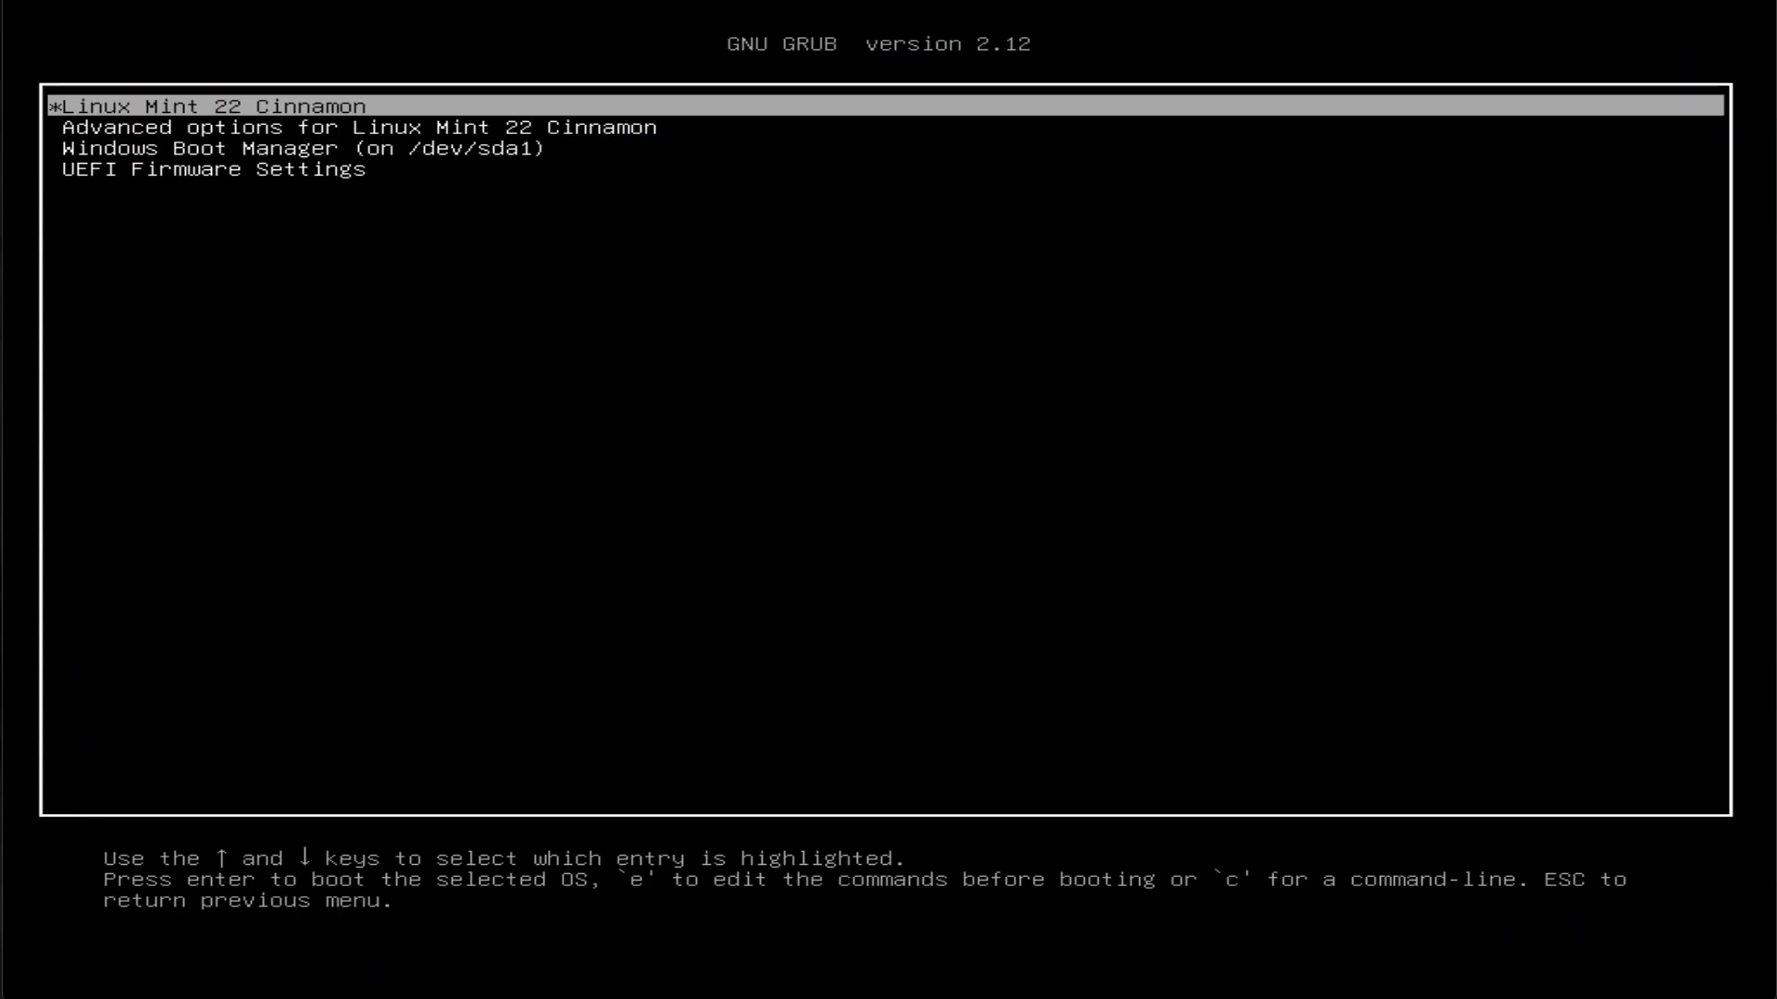
# - Review the GRUB entries and the article's update-grub output, then start a terminal
pyautogui.press('Down')
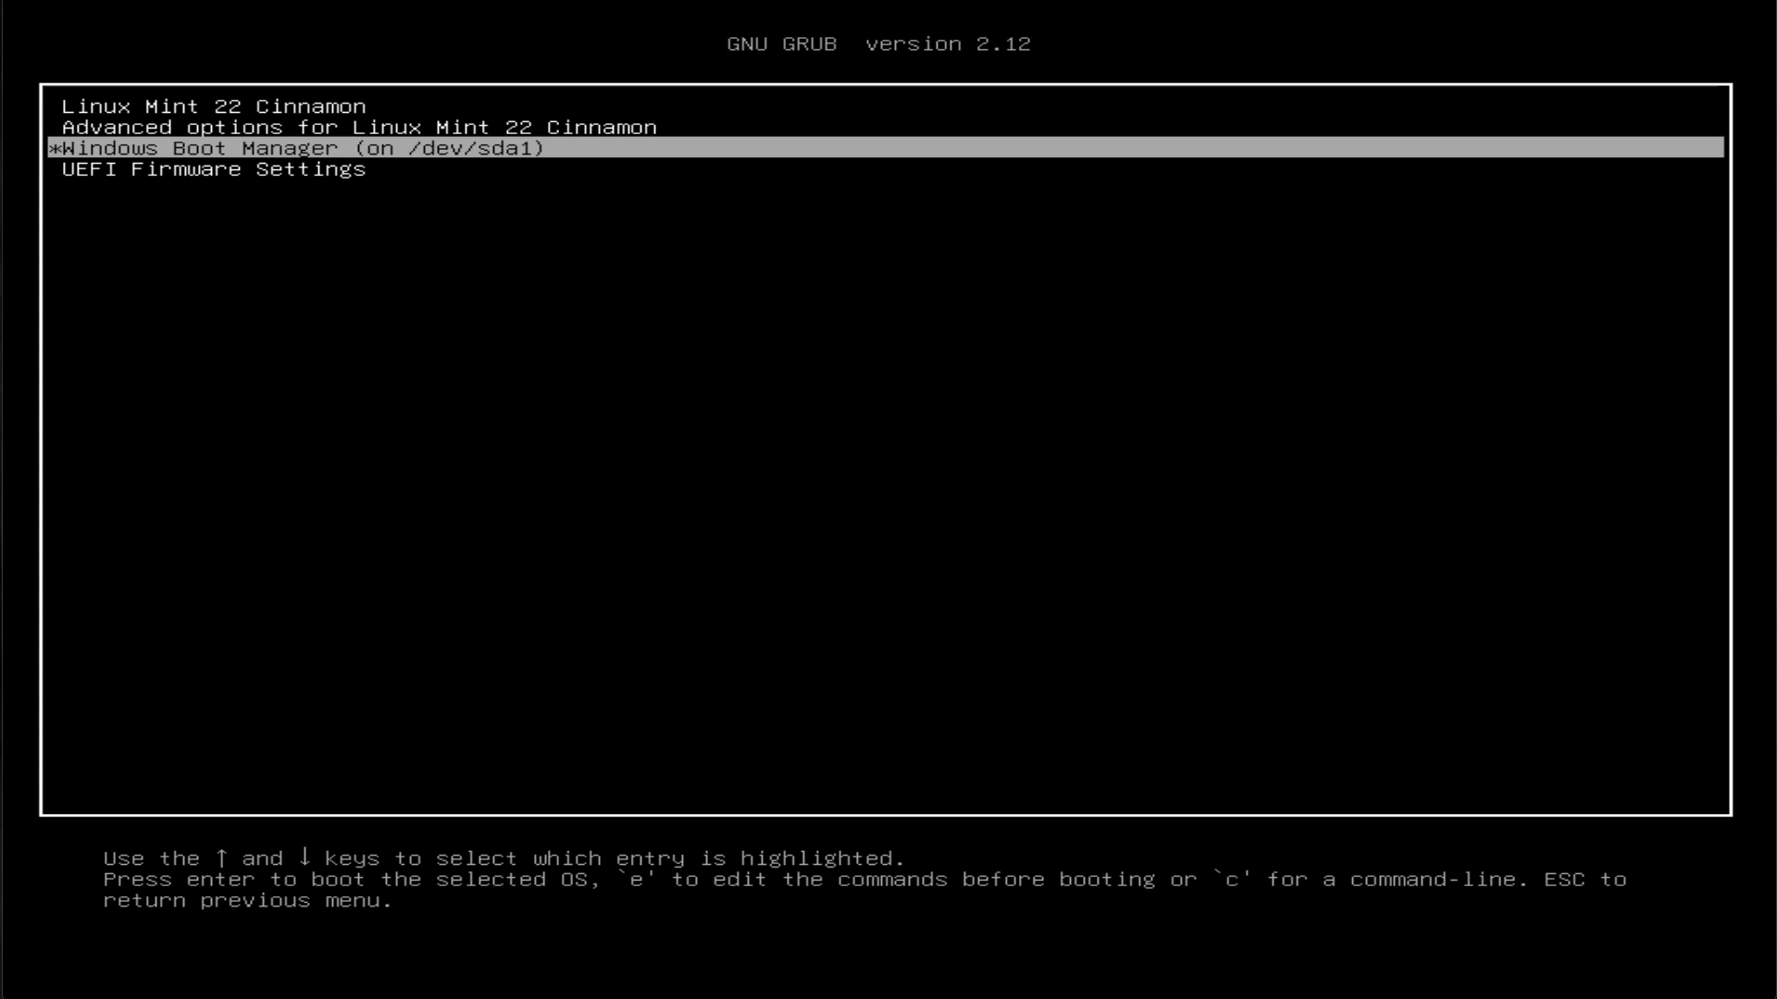
pyautogui.press('Up')
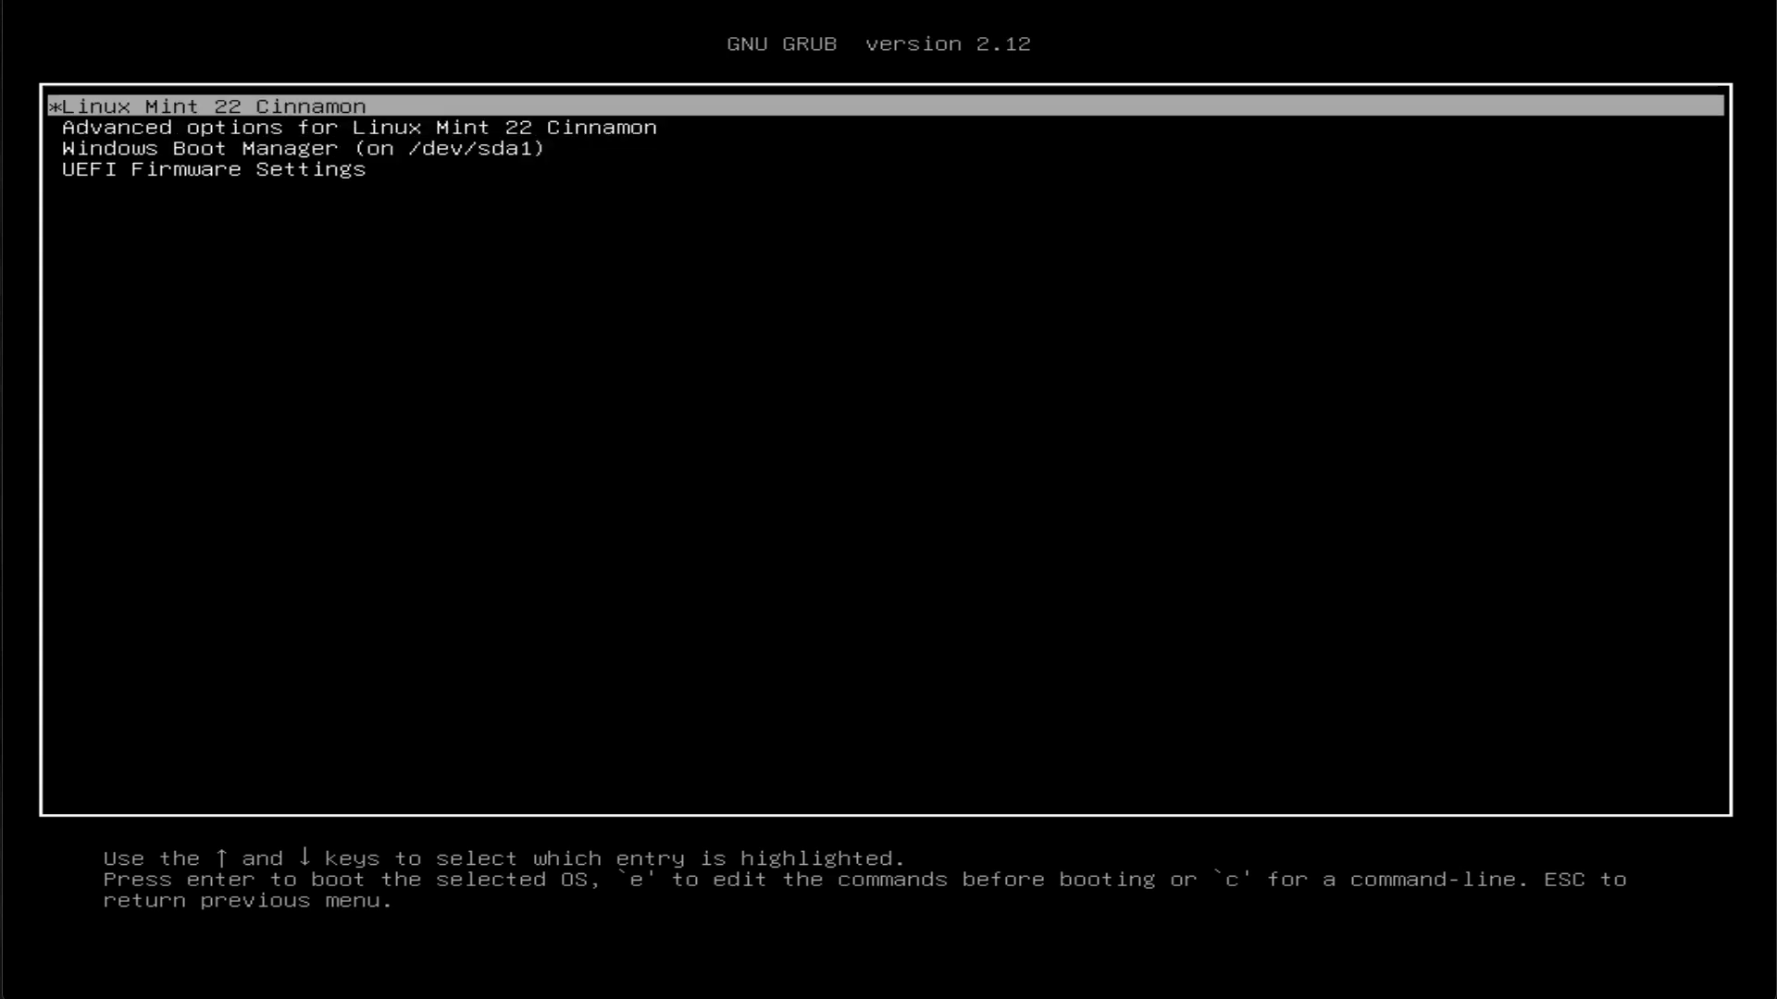
pyautogui.press('Down')
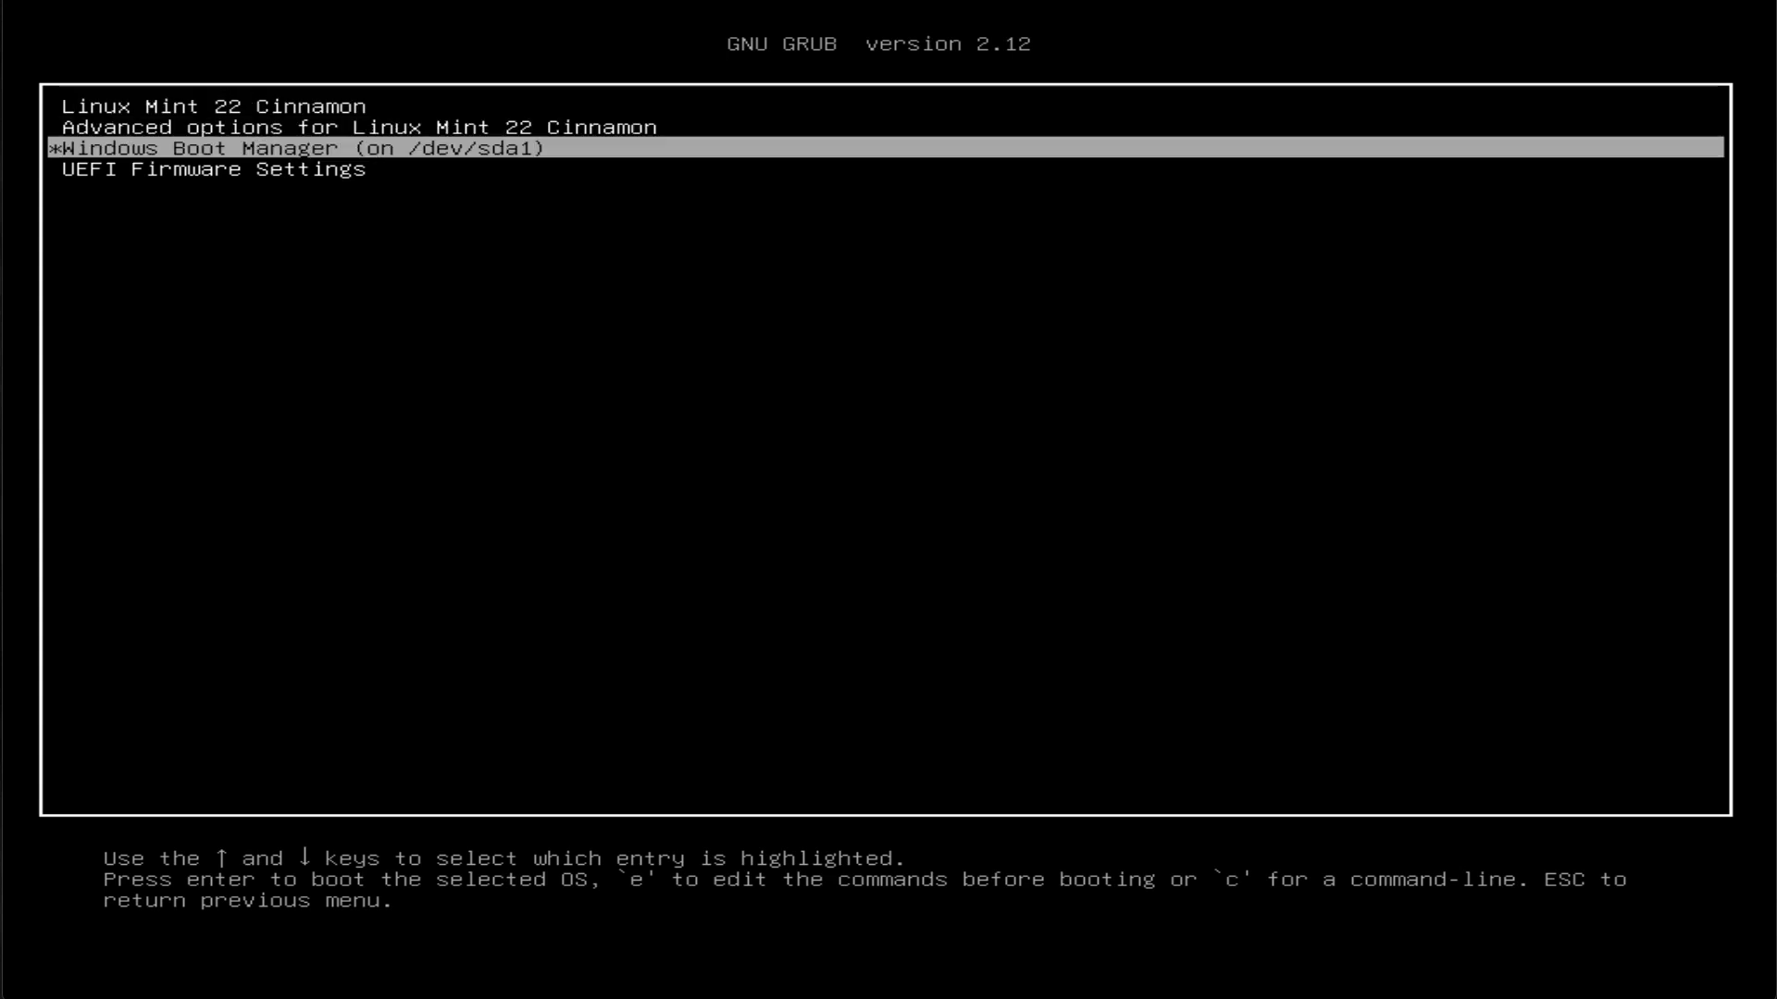
pyautogui.press('Up')
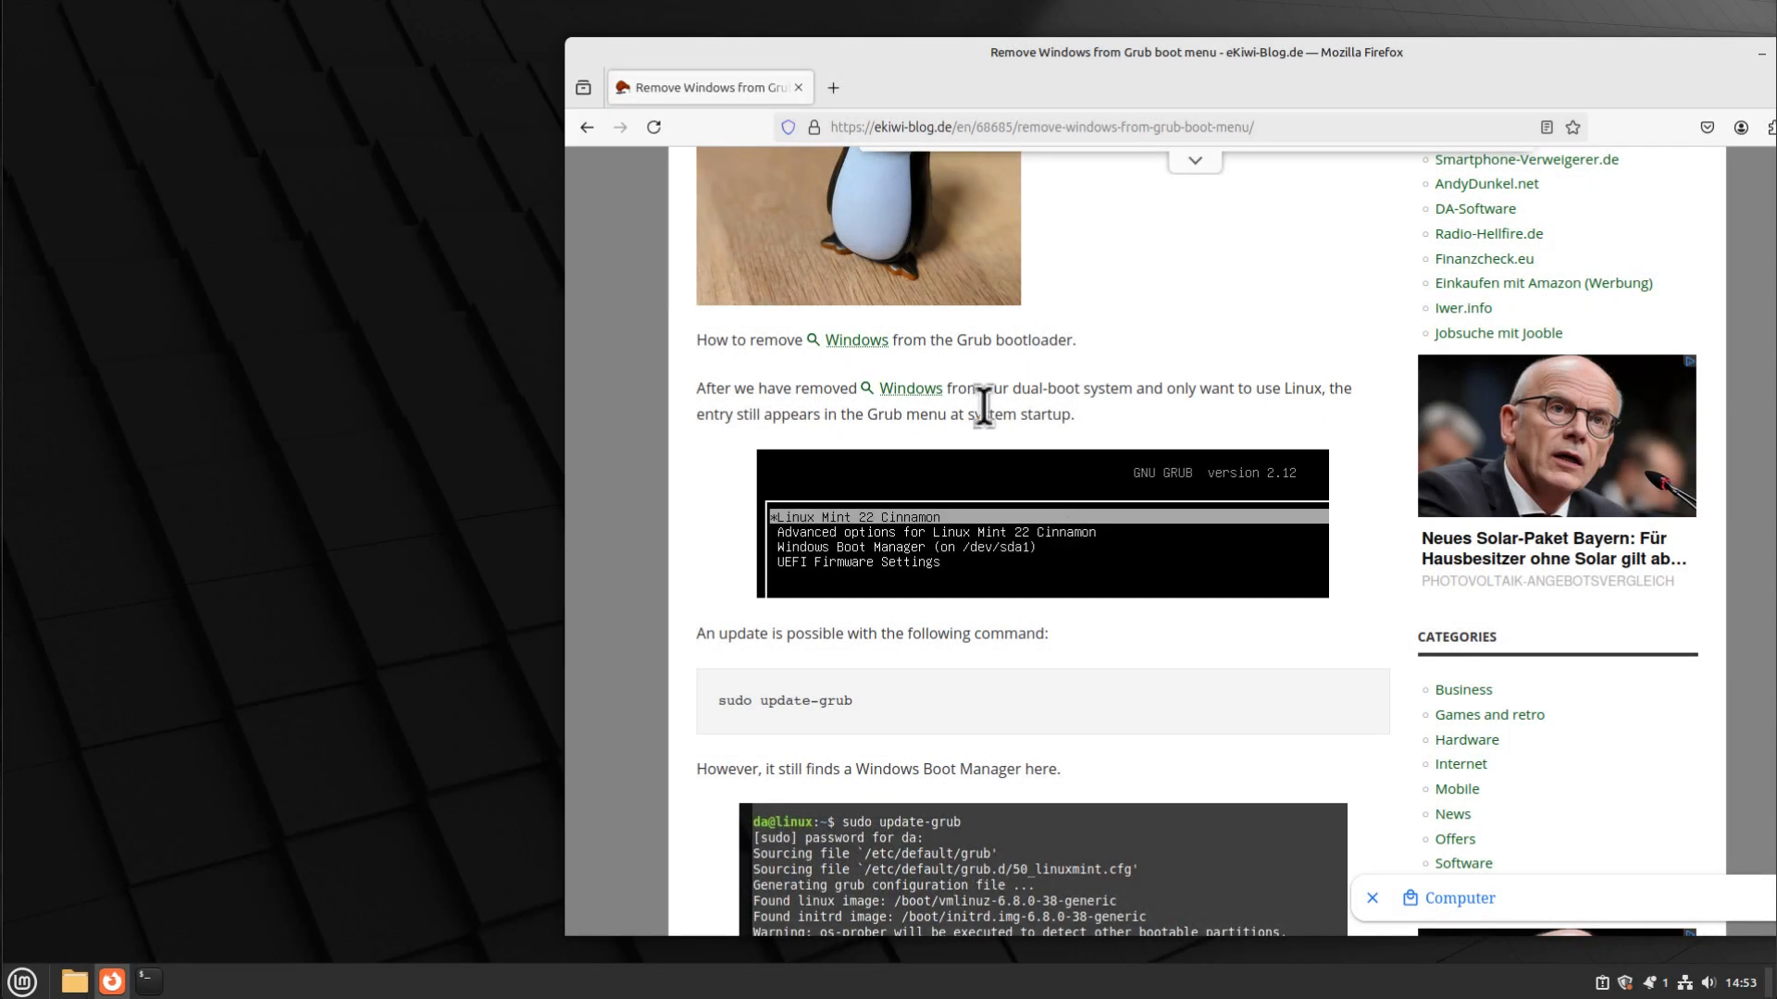
pyautogui.scroll(-3)
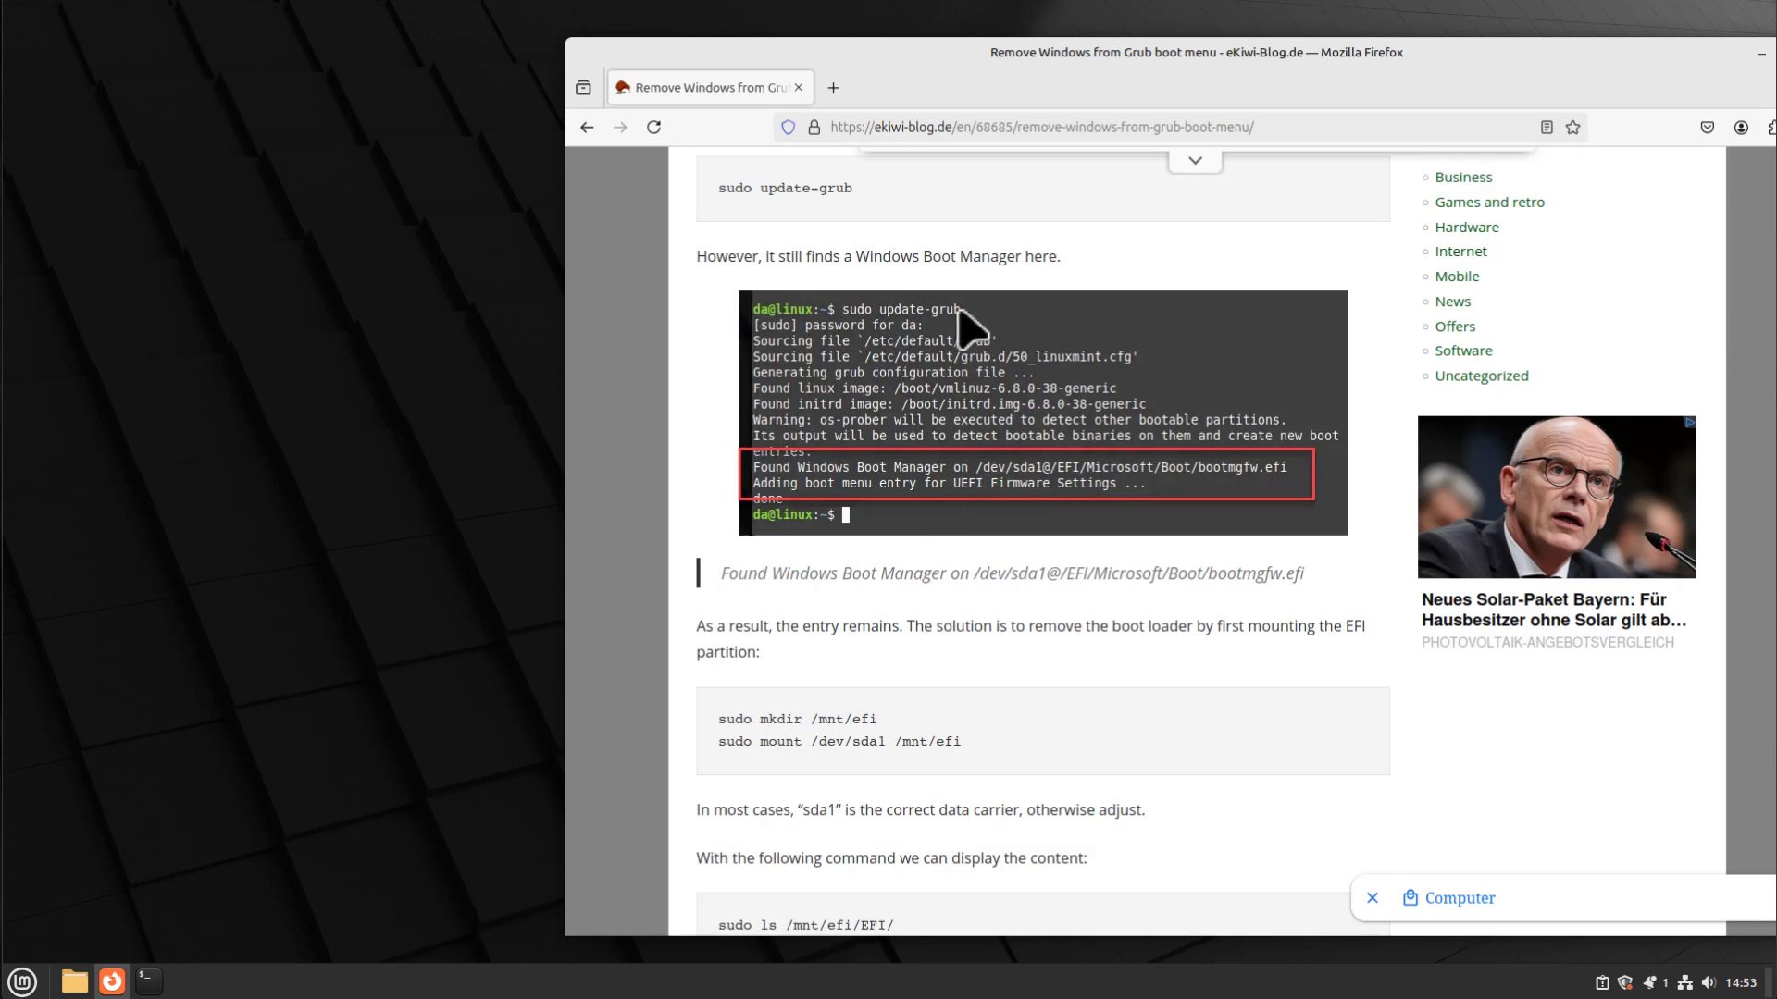
pyautogui.click(148, 980)
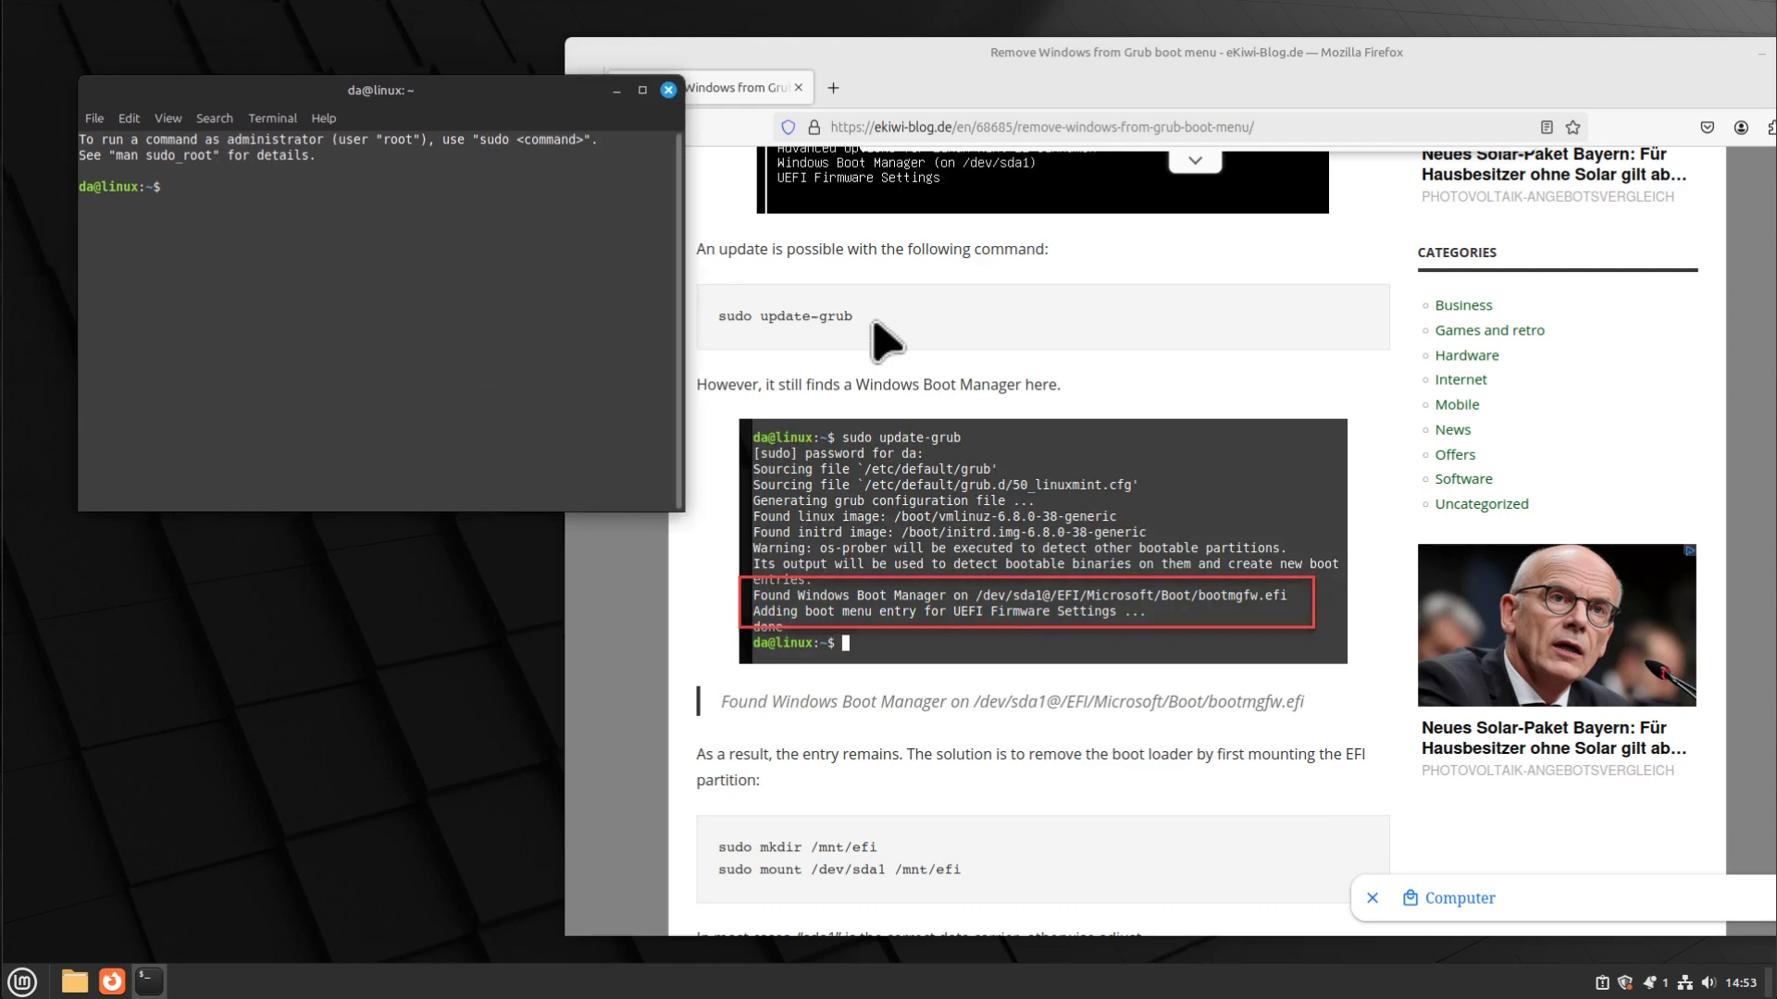
# - Run 'sudo update-grub' and see it still finds Windows Boot Manager on /dev/sda1
pyautogui.rightClick(785, 314)
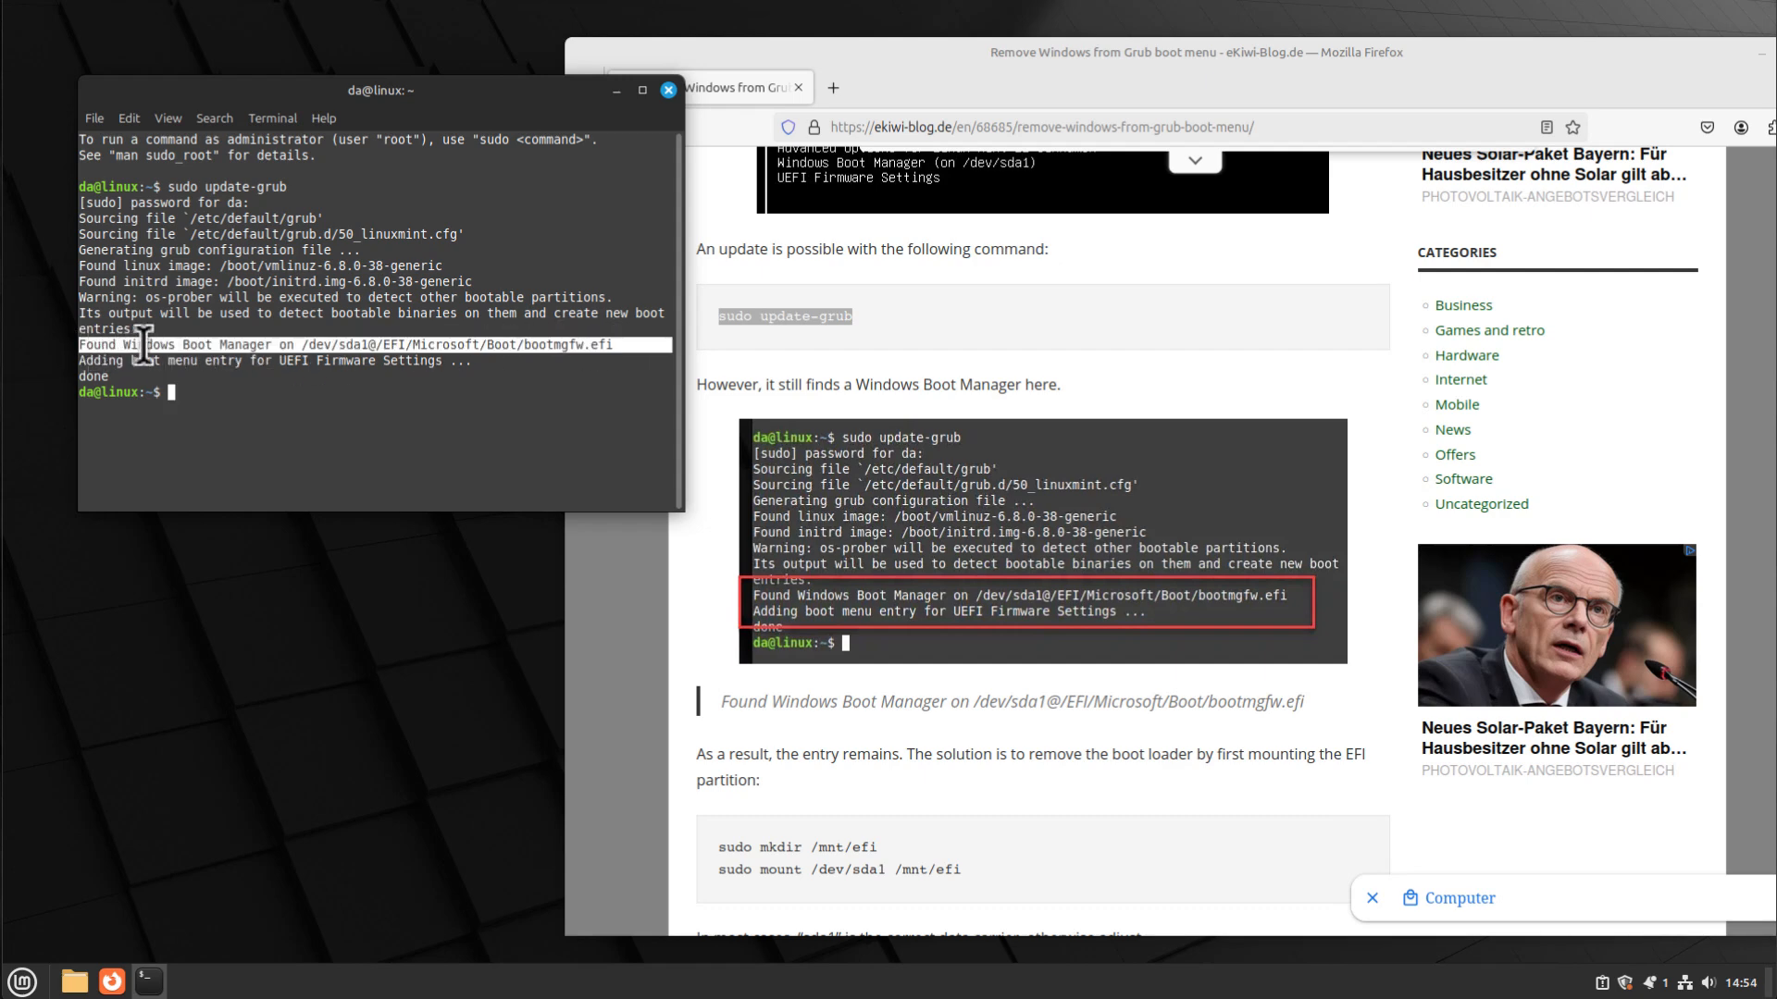
pyautogui.moveTo(847, 385)
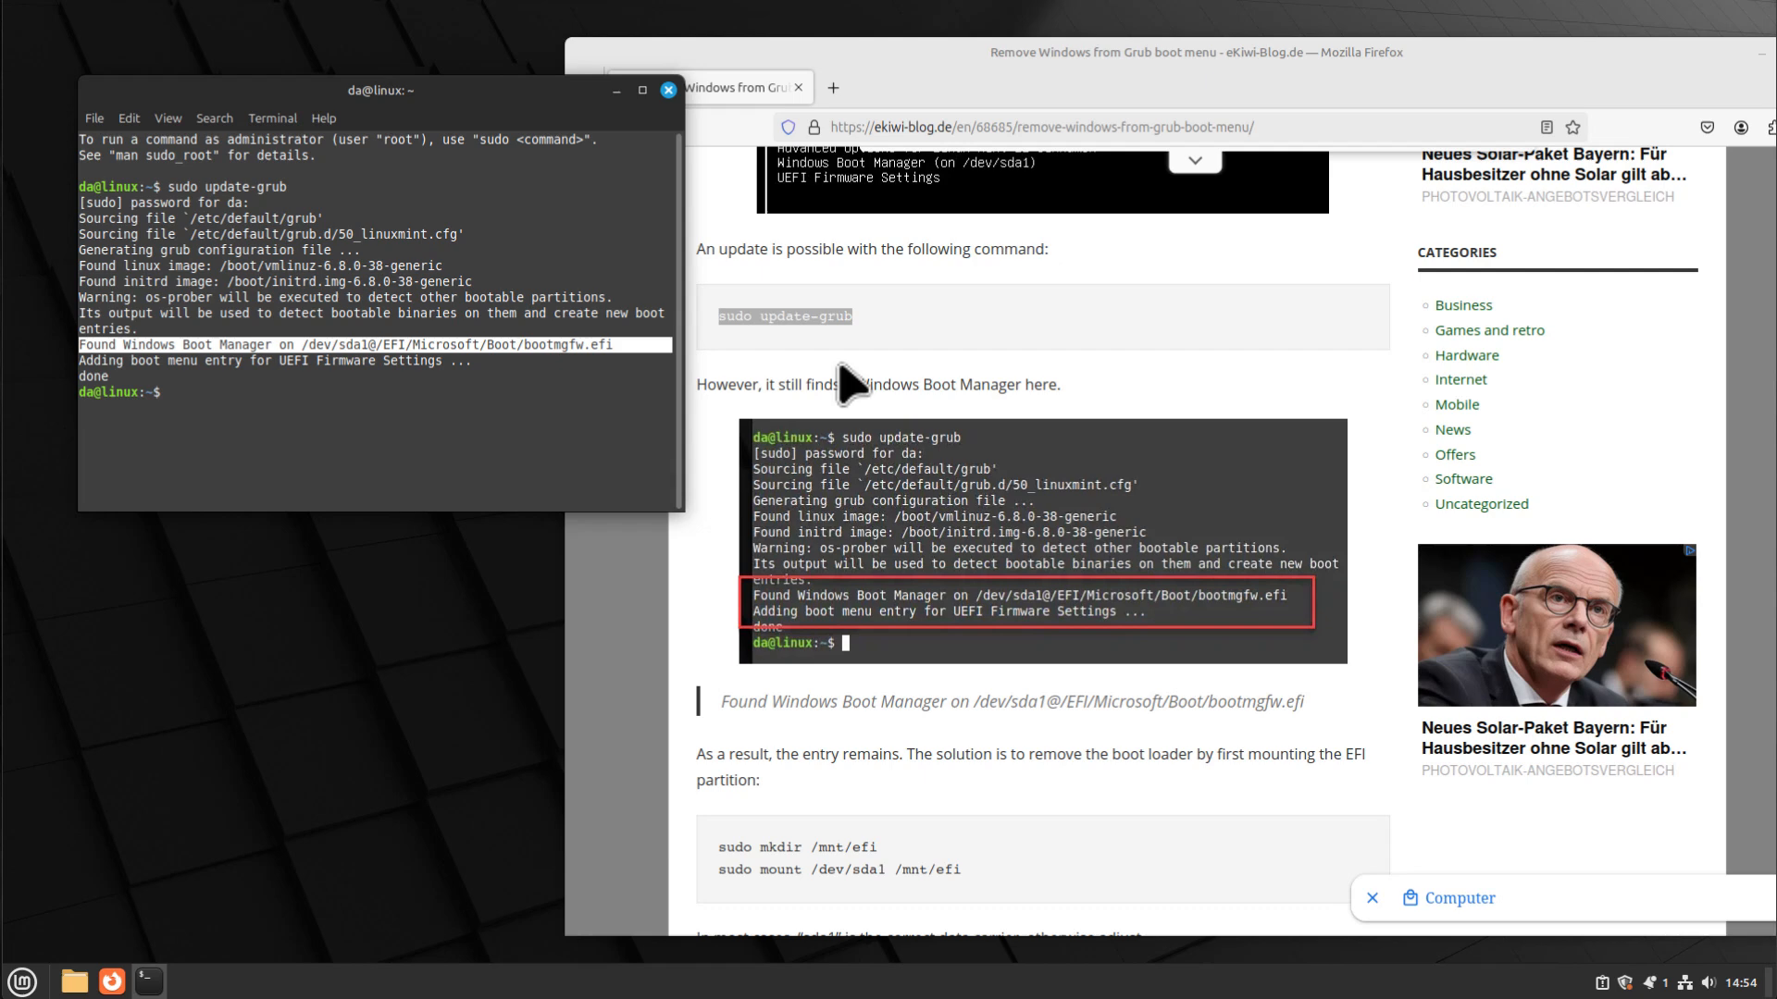
pyautogui.scroll(-3)
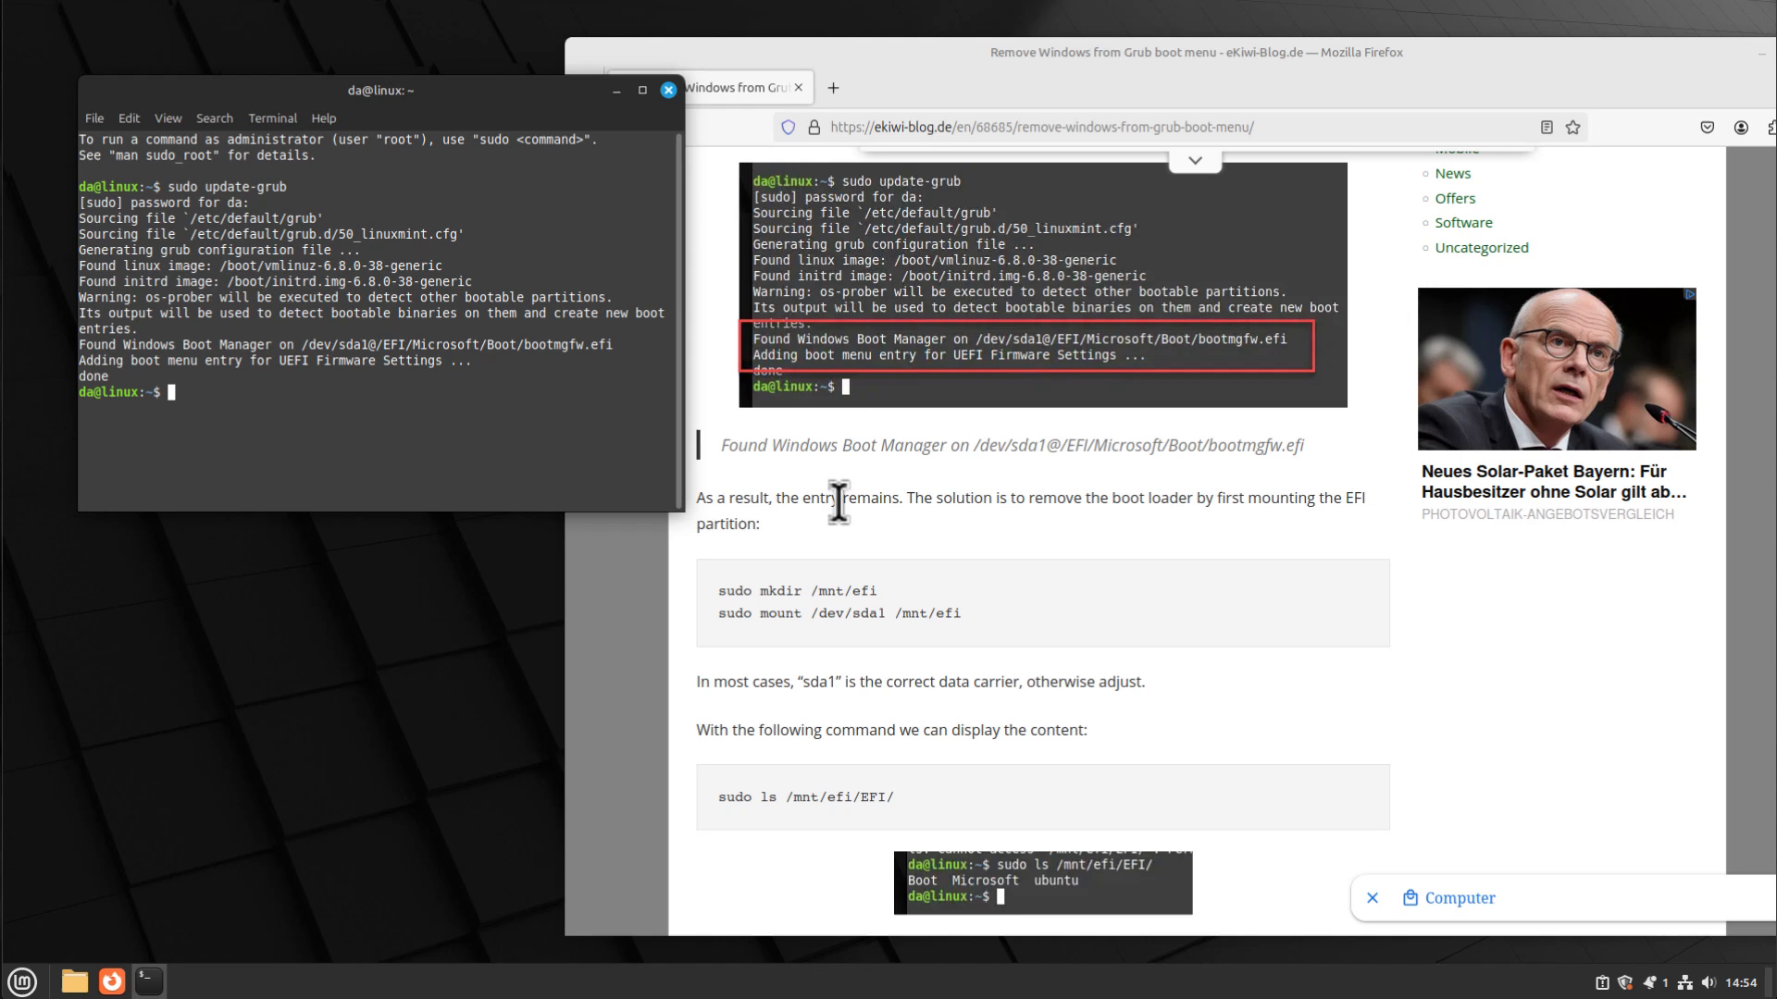
# - Create the mount point with 'sudo mkdir /mnt/efi'
pyautogui.write('sudo')
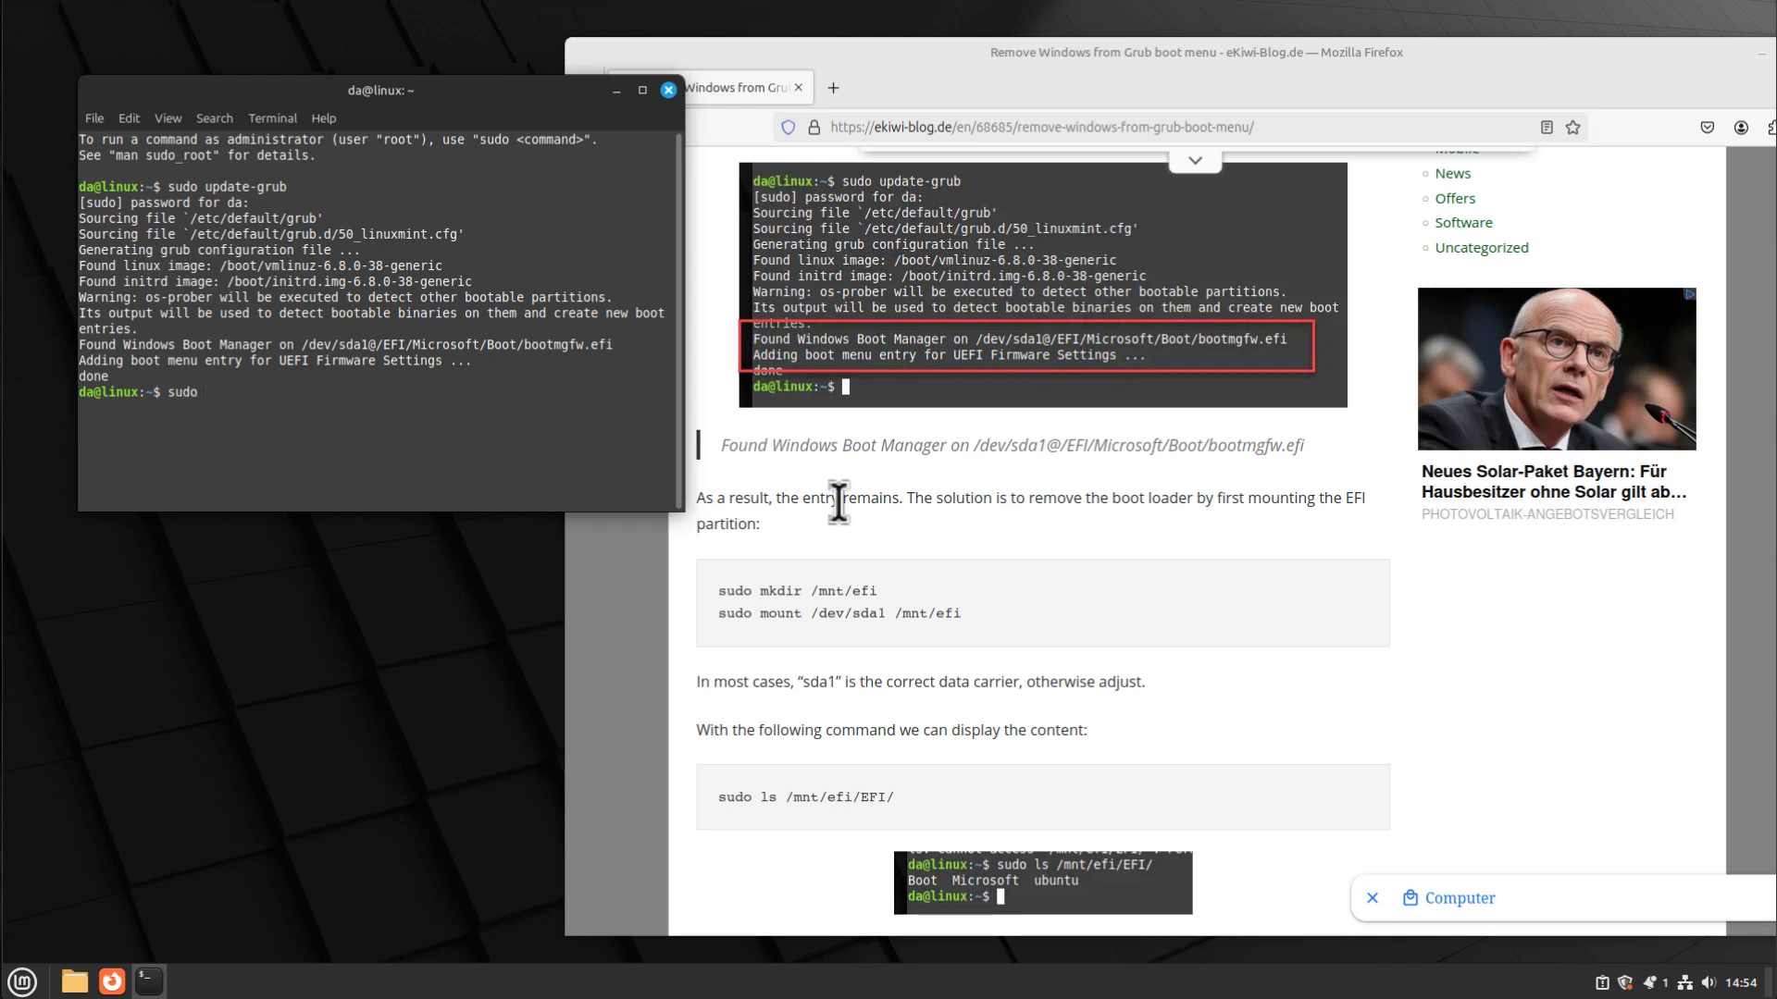
pyautogui.write('/m')
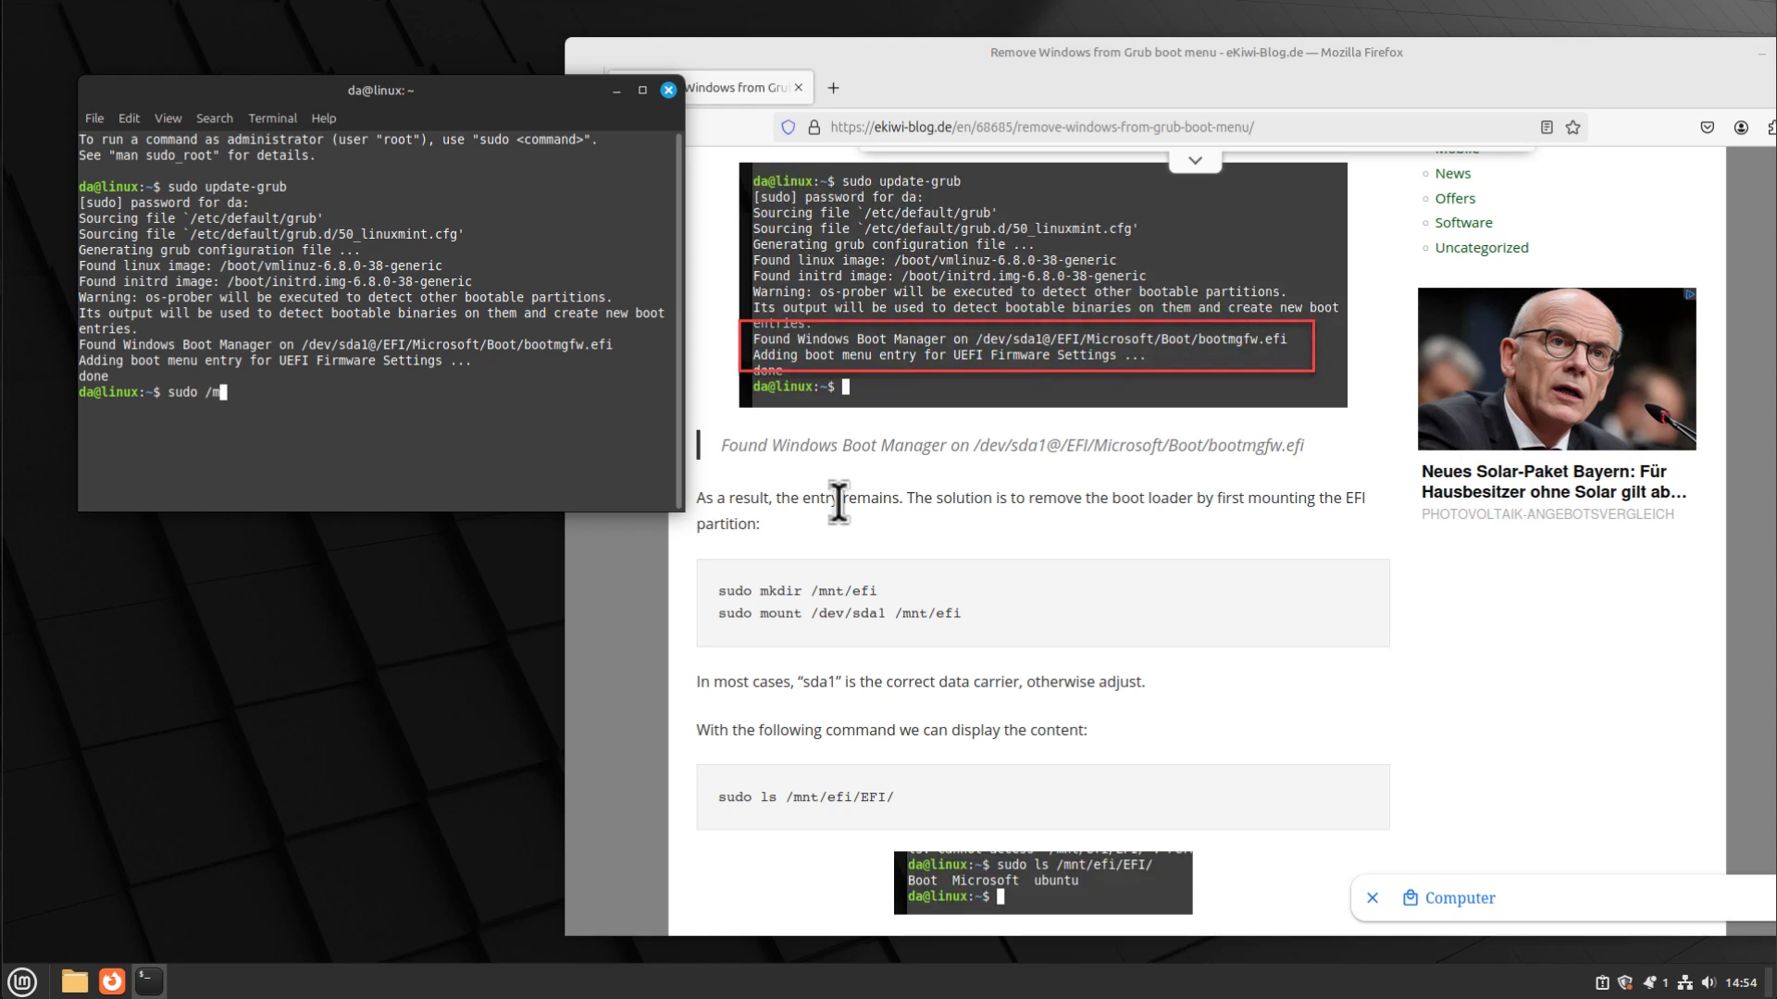
pyautogui.write('nt/efi')
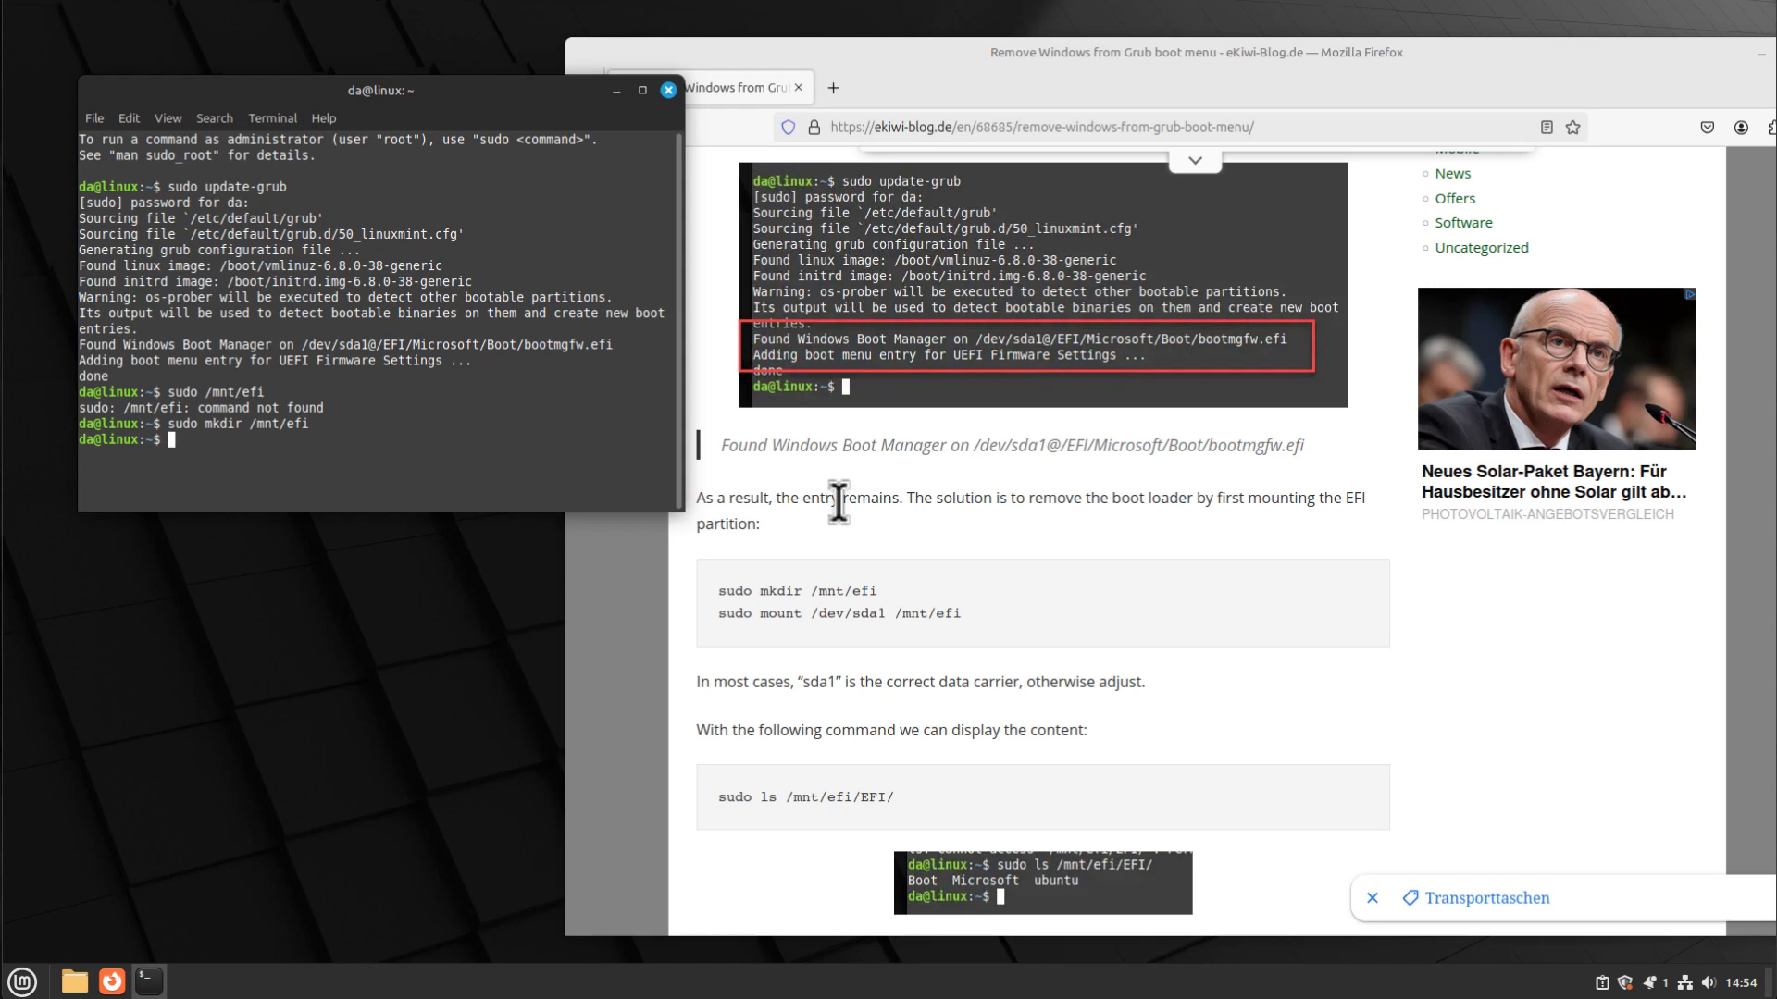
# - Mount the EFI partition with 'sudo mount /dev/sda1 /mnt/efi'
pyautogui.write('sudo')
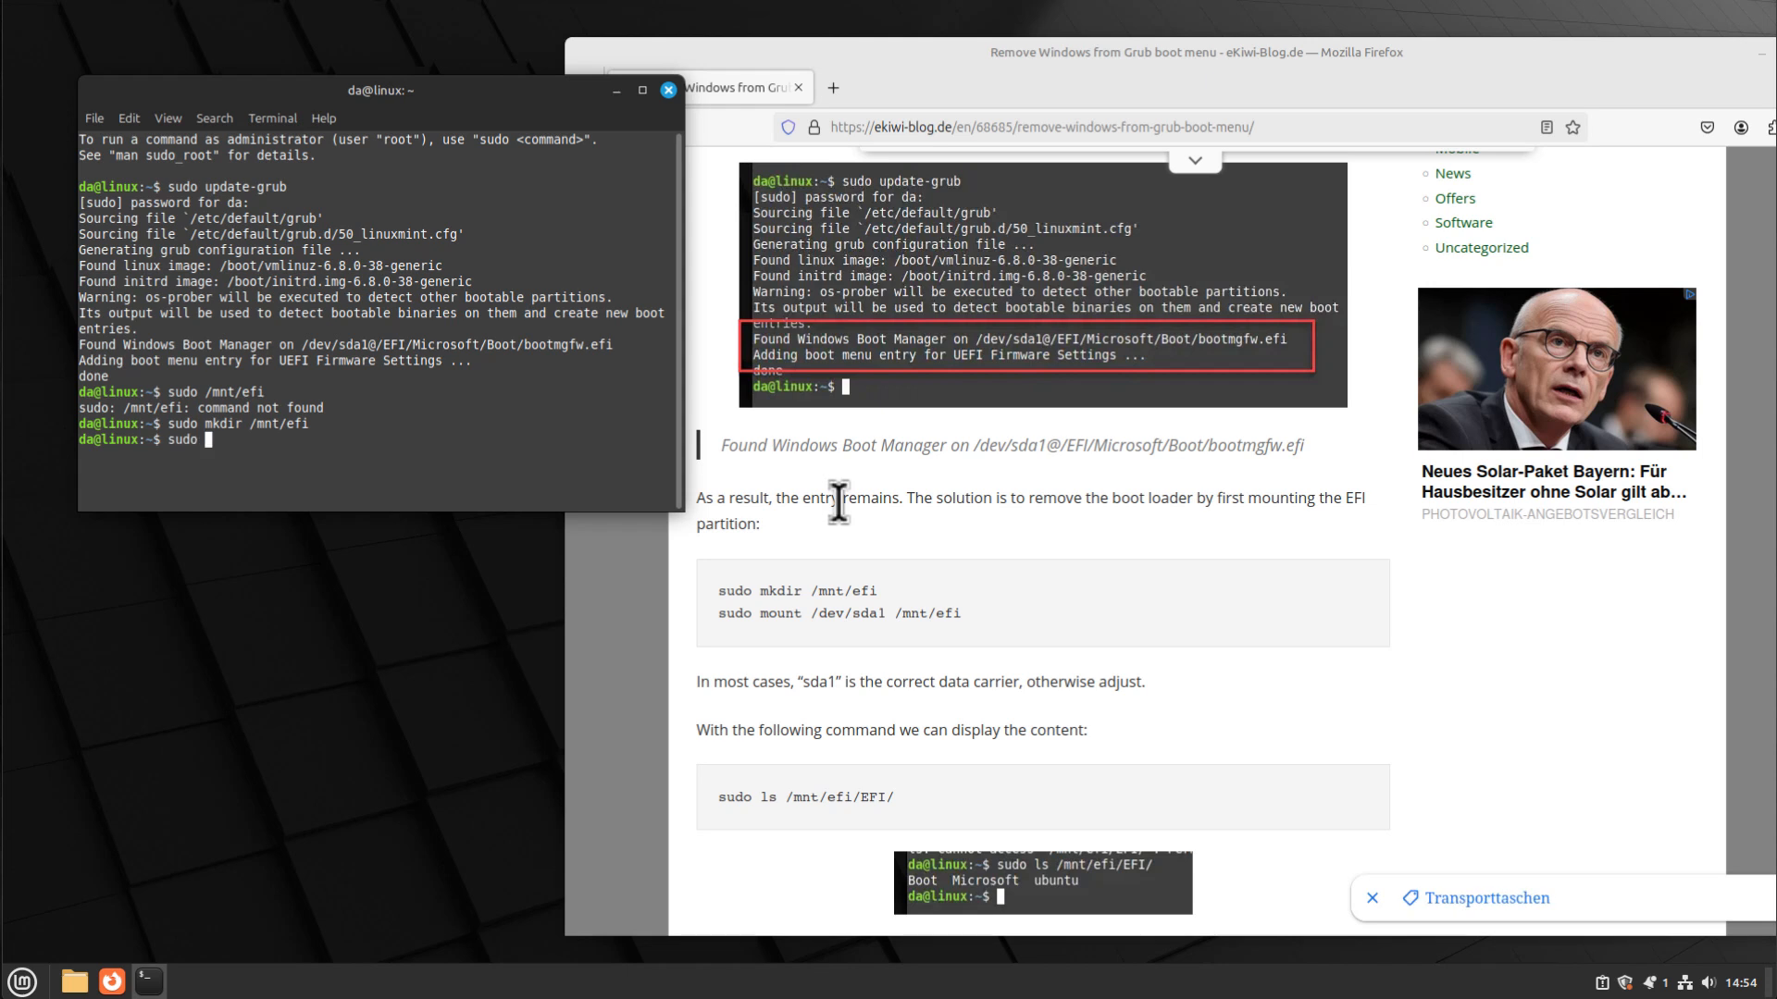
pyautogui.write('mount /')
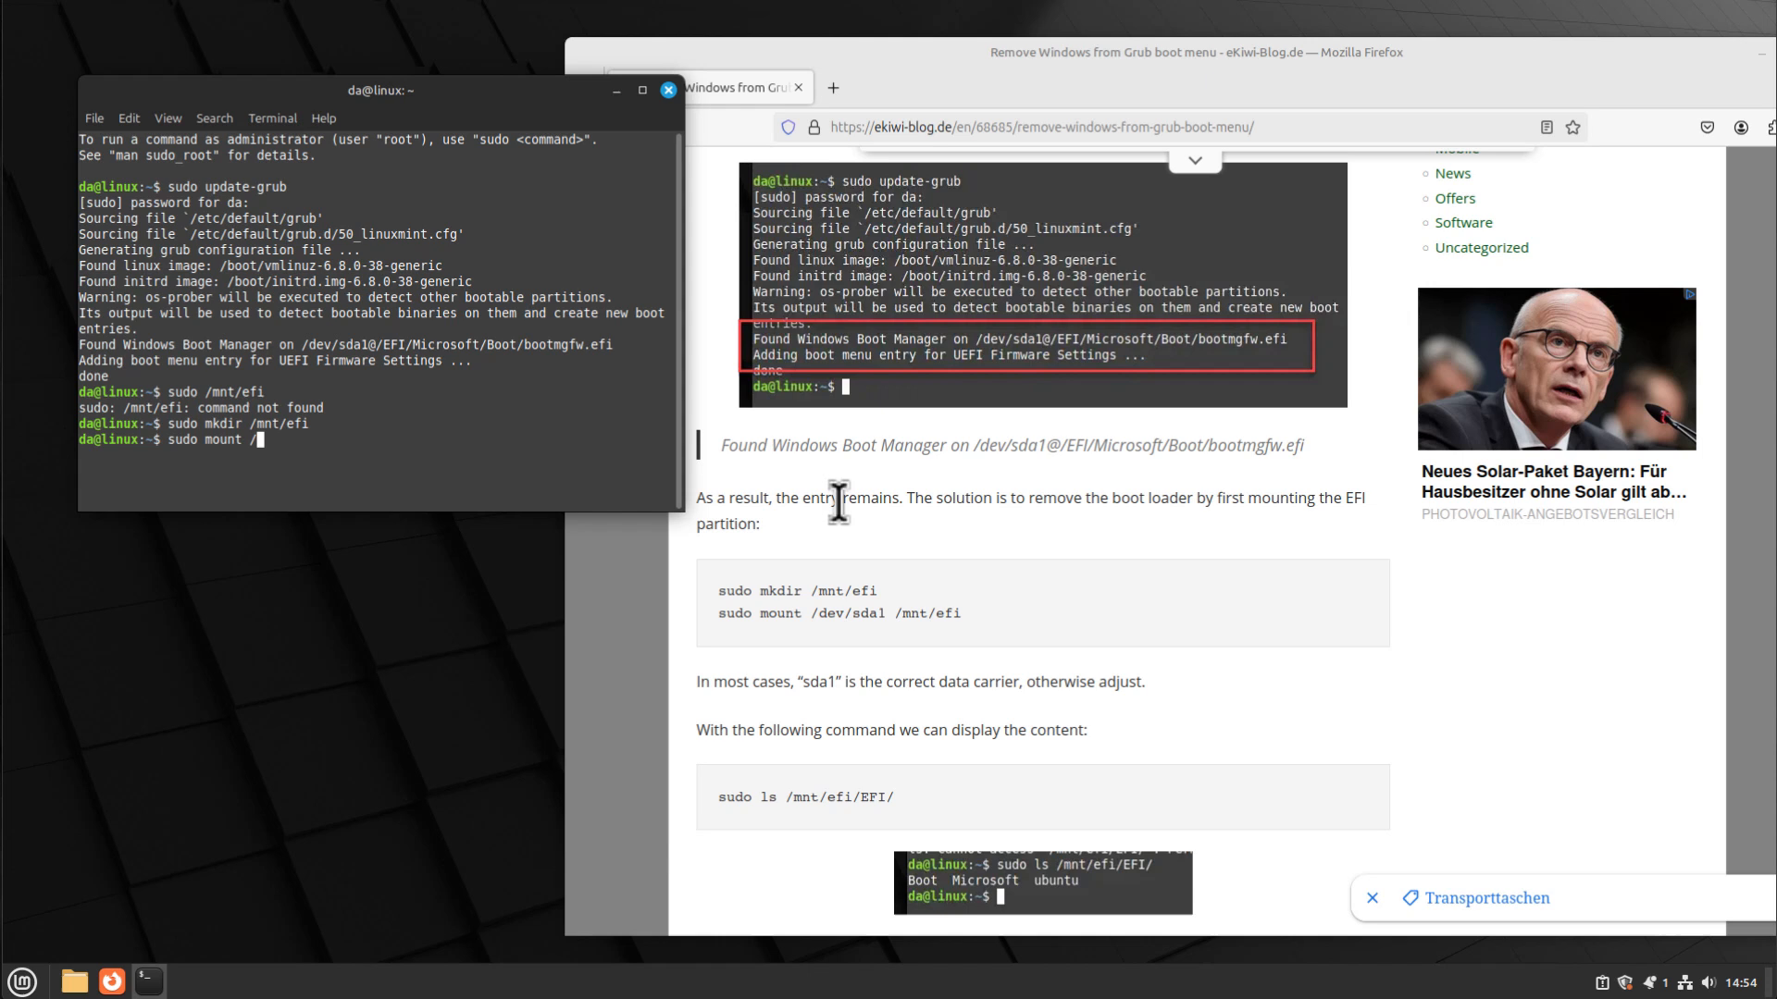
pyautogui.write('dev/')
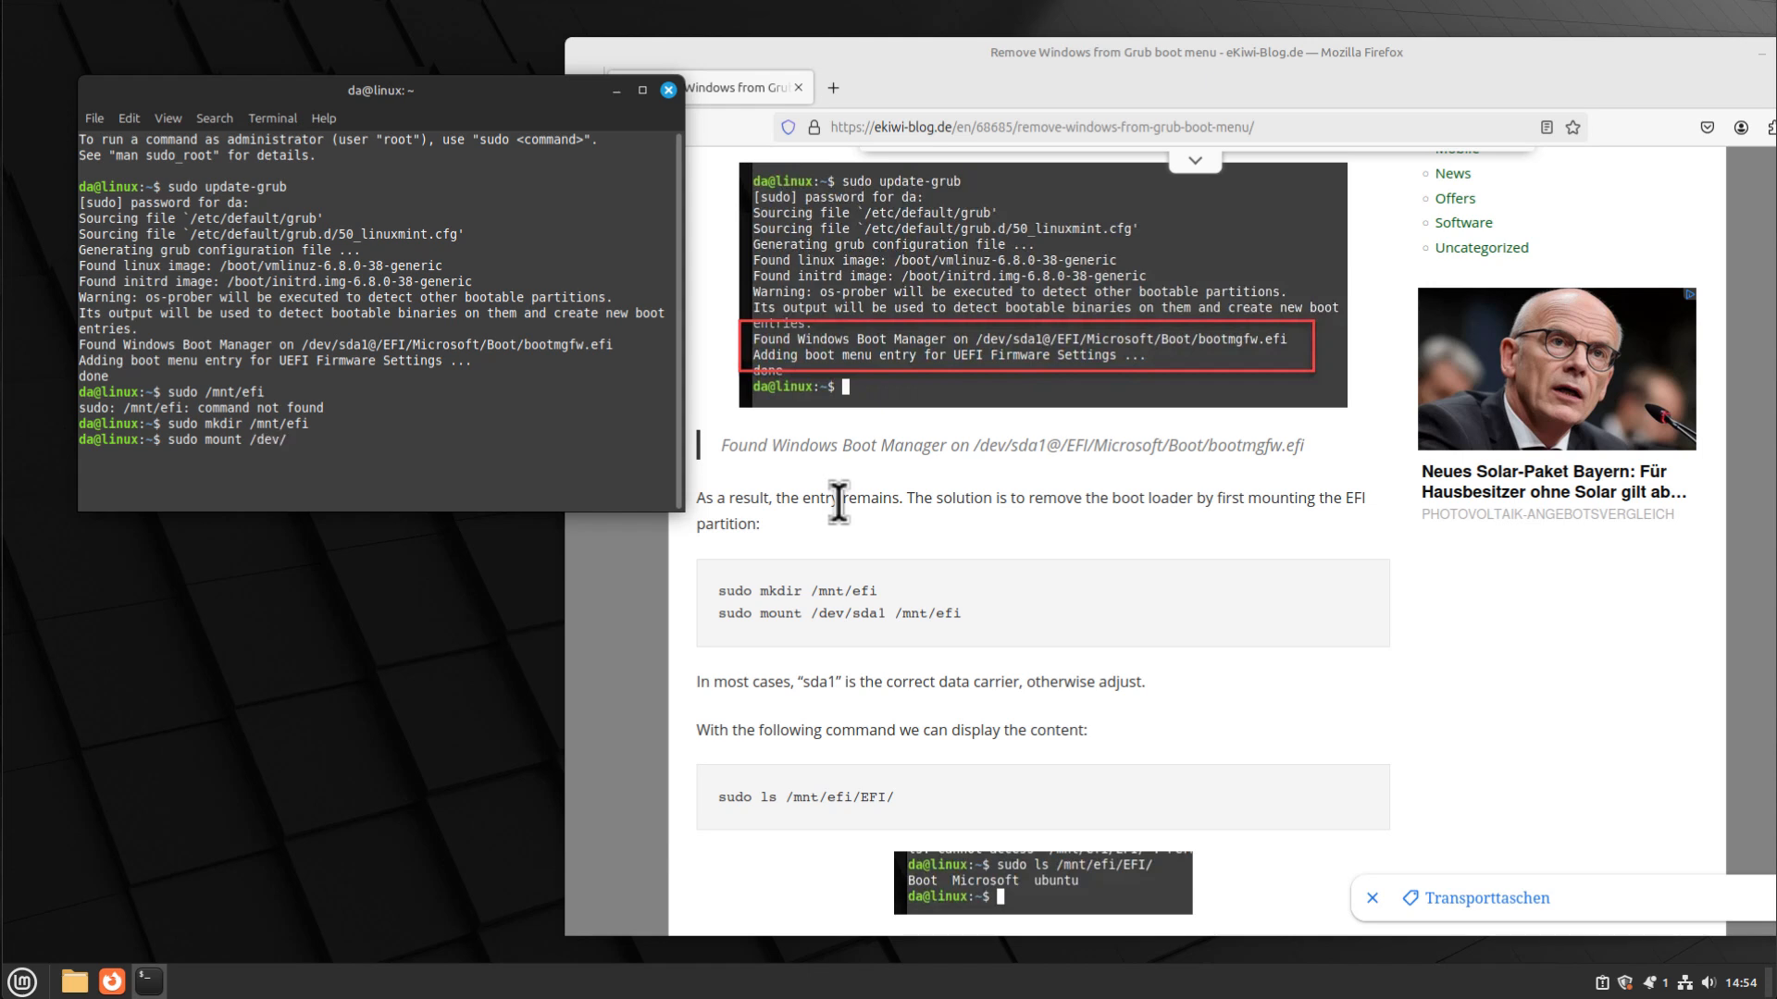
pyautogui.write('sda1 /mnt/efi')
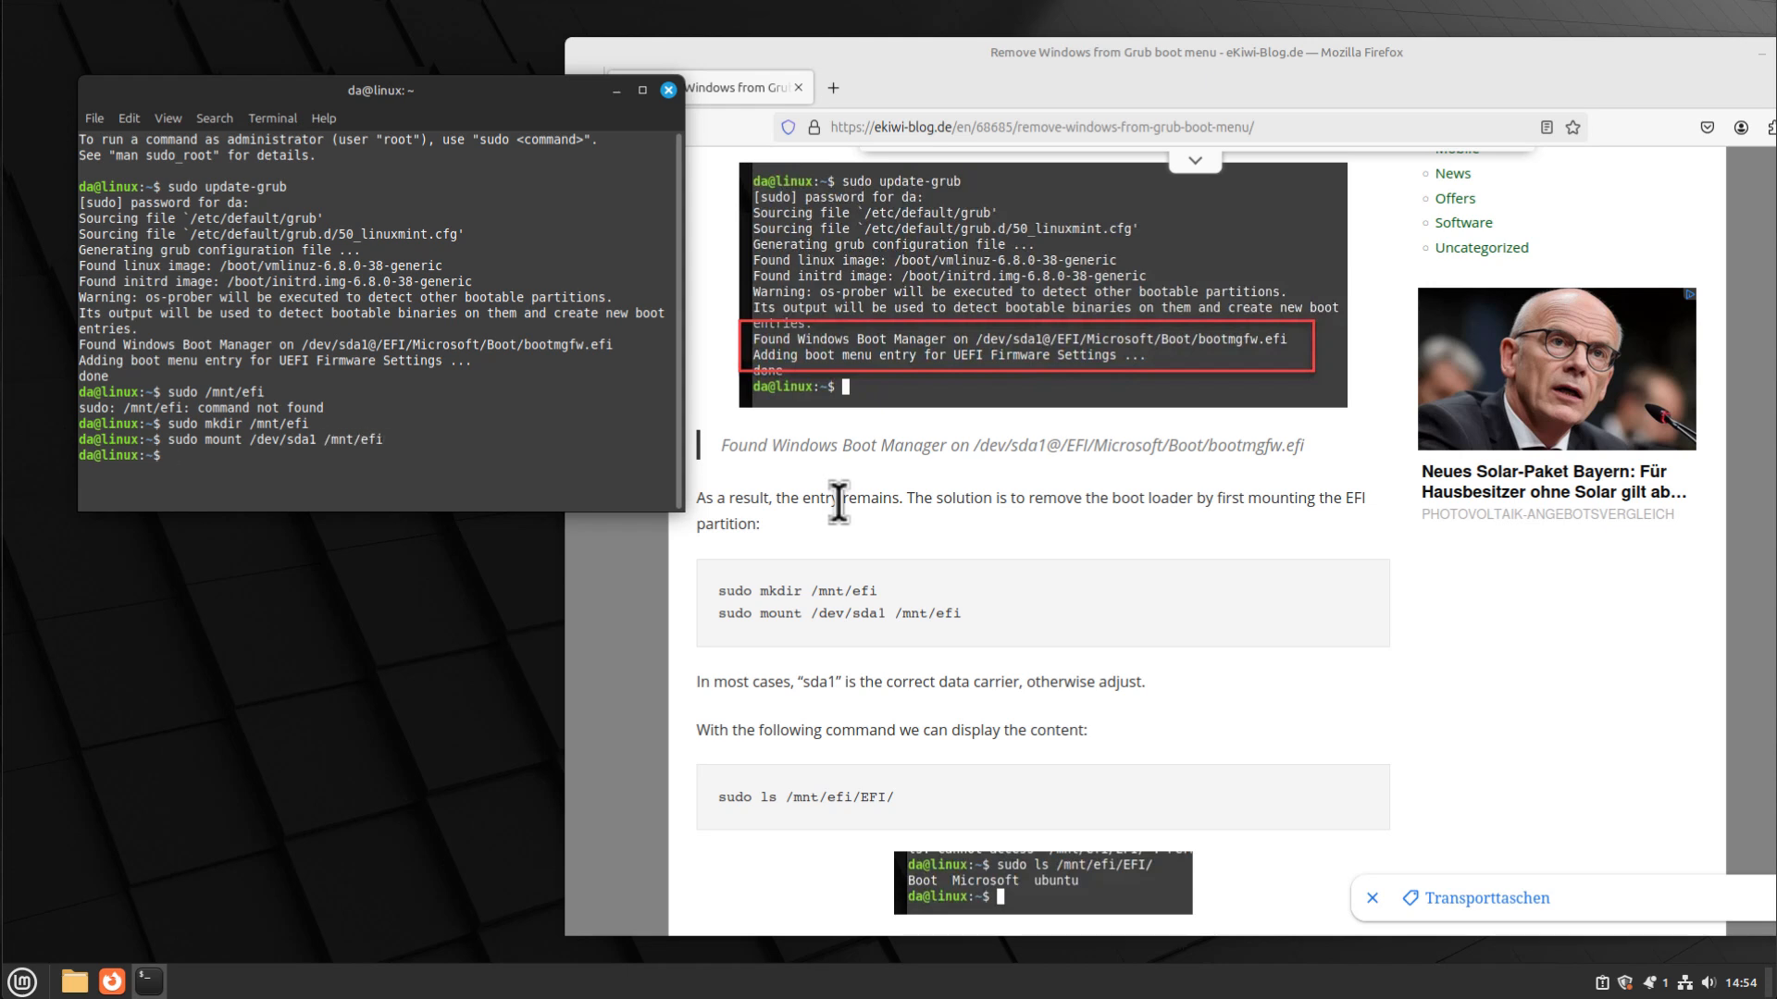
# - Prepare the 'sudo ls /mnt/efi/EFI' listing command
pyautogui.write('sudo ls /mnt')
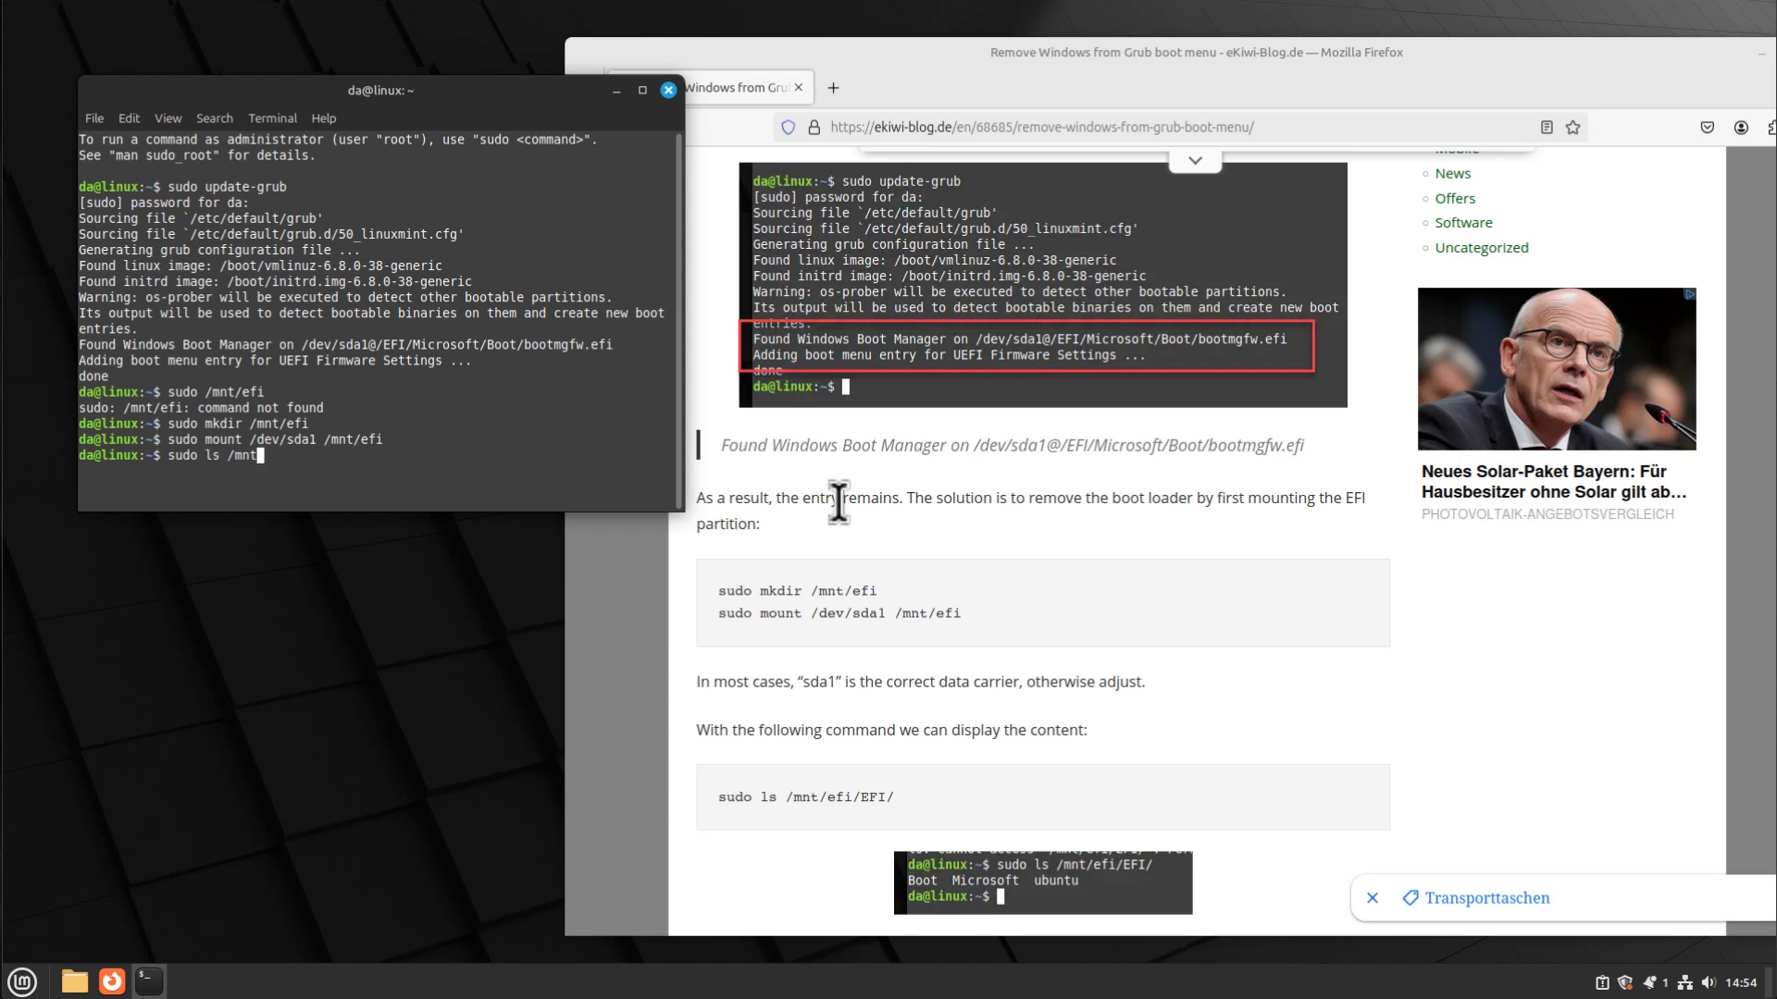
pyautogui.write('efi/EFI')
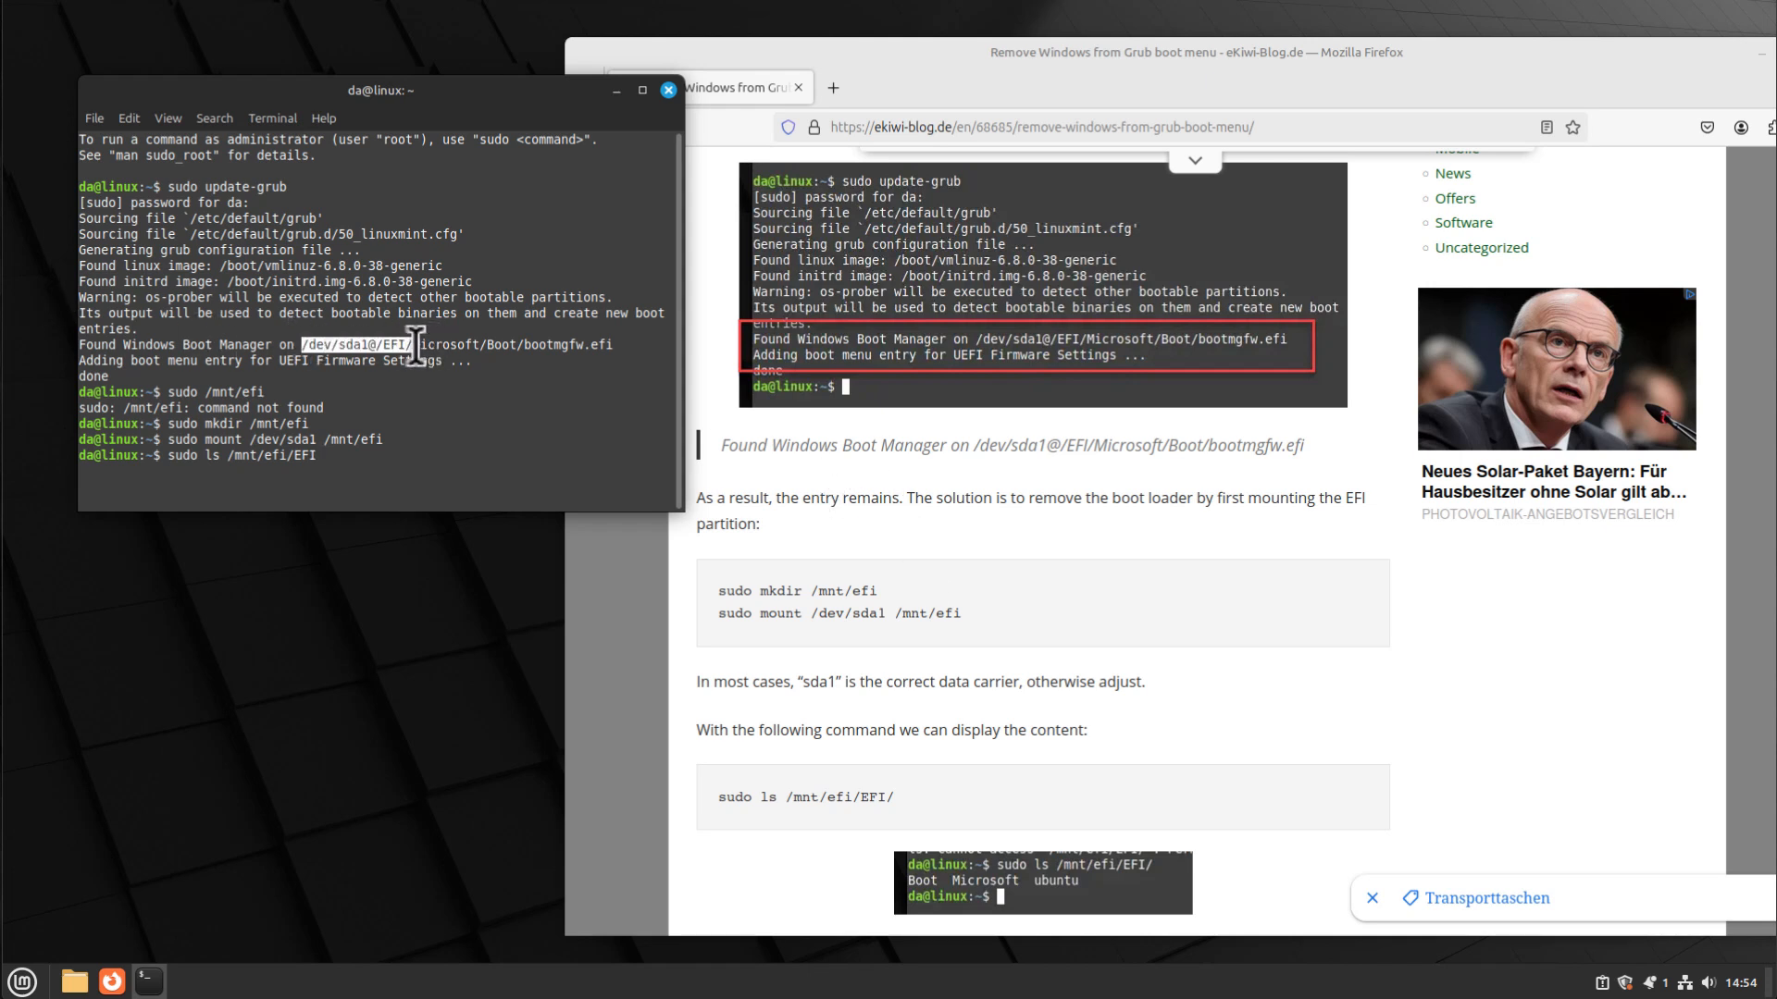
# - List /mnt/efi/EFI (Boot, Microsoft, ubuntu) and copy the article's 'sudo rm -r /mnt/efi/EFI/Microsoft' command
pyautogui.press('Return')
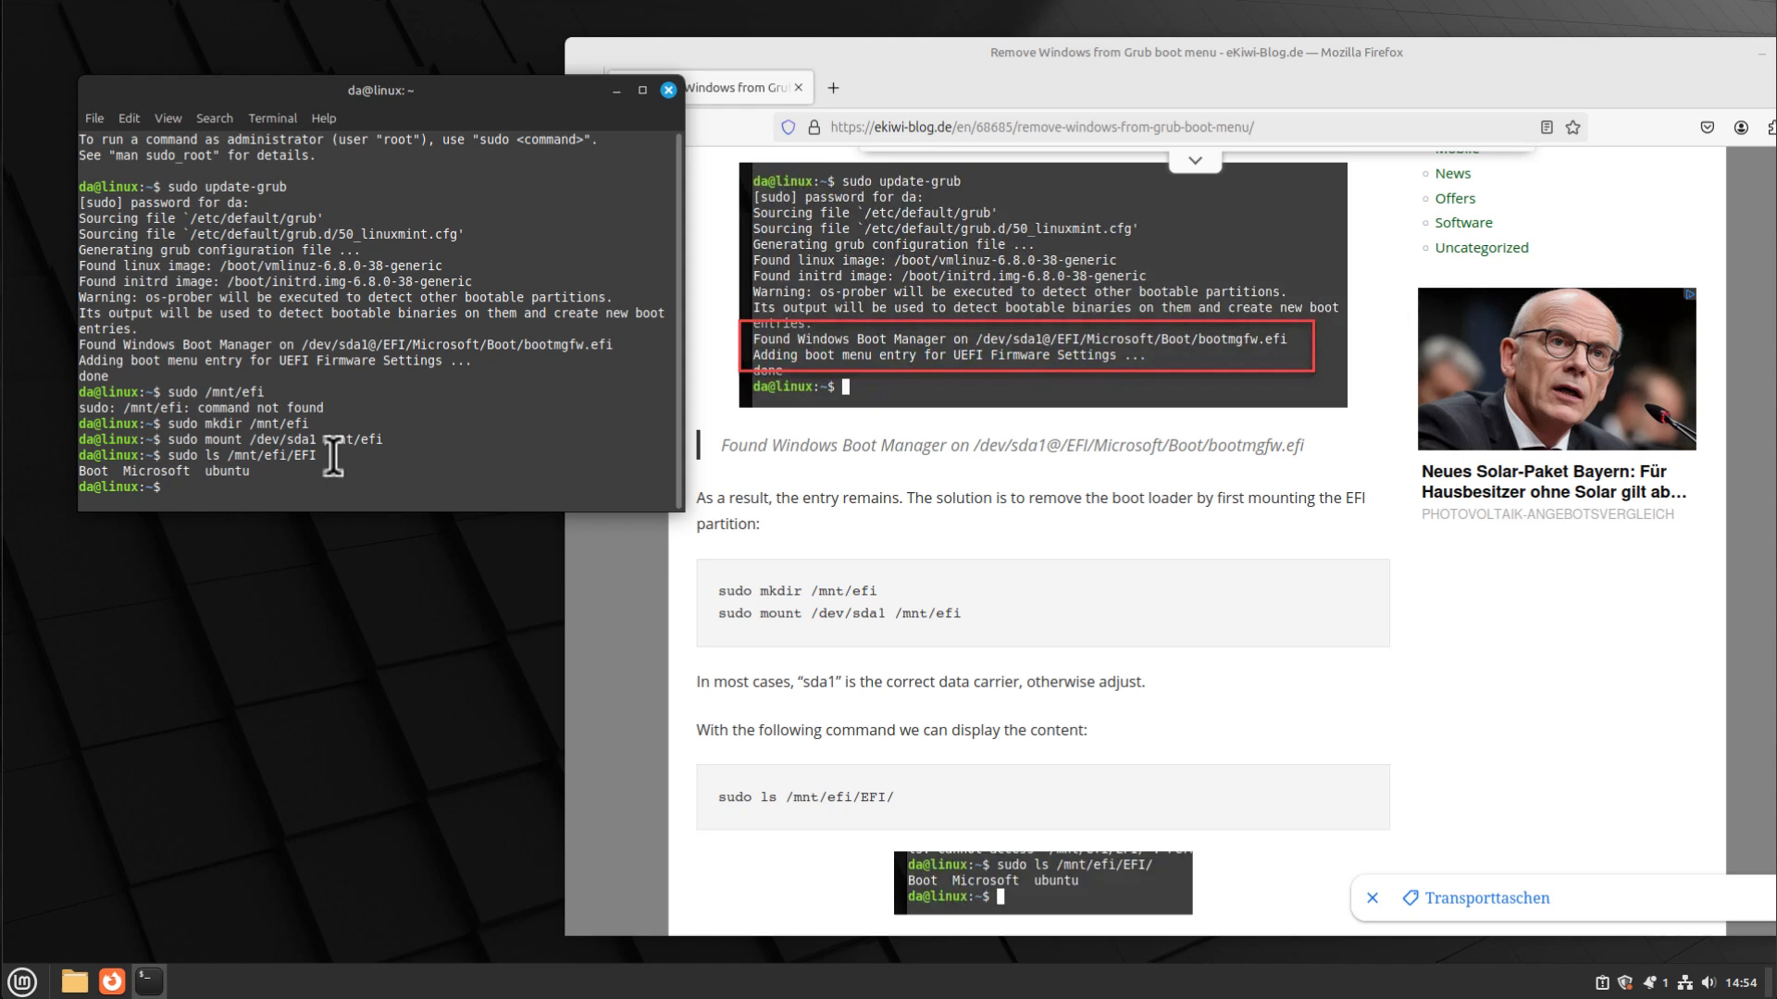
pyautogui.moveTo(261, 470)
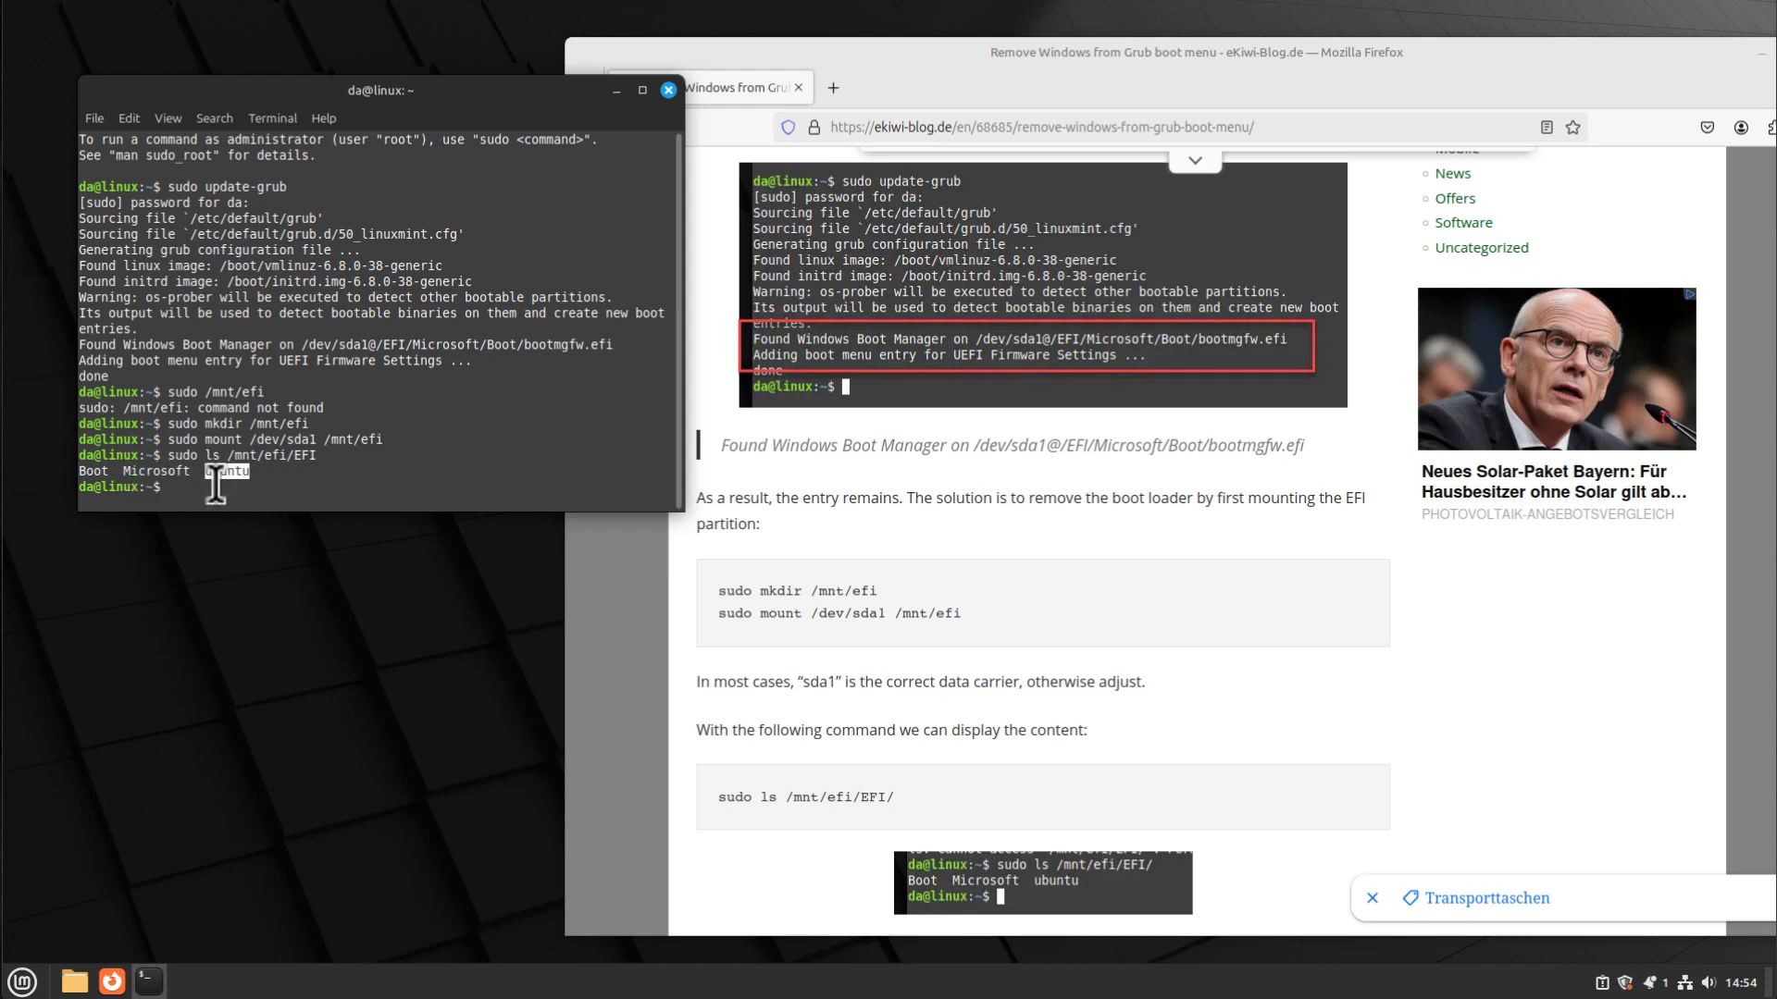
pyautogui.scroll(-3)
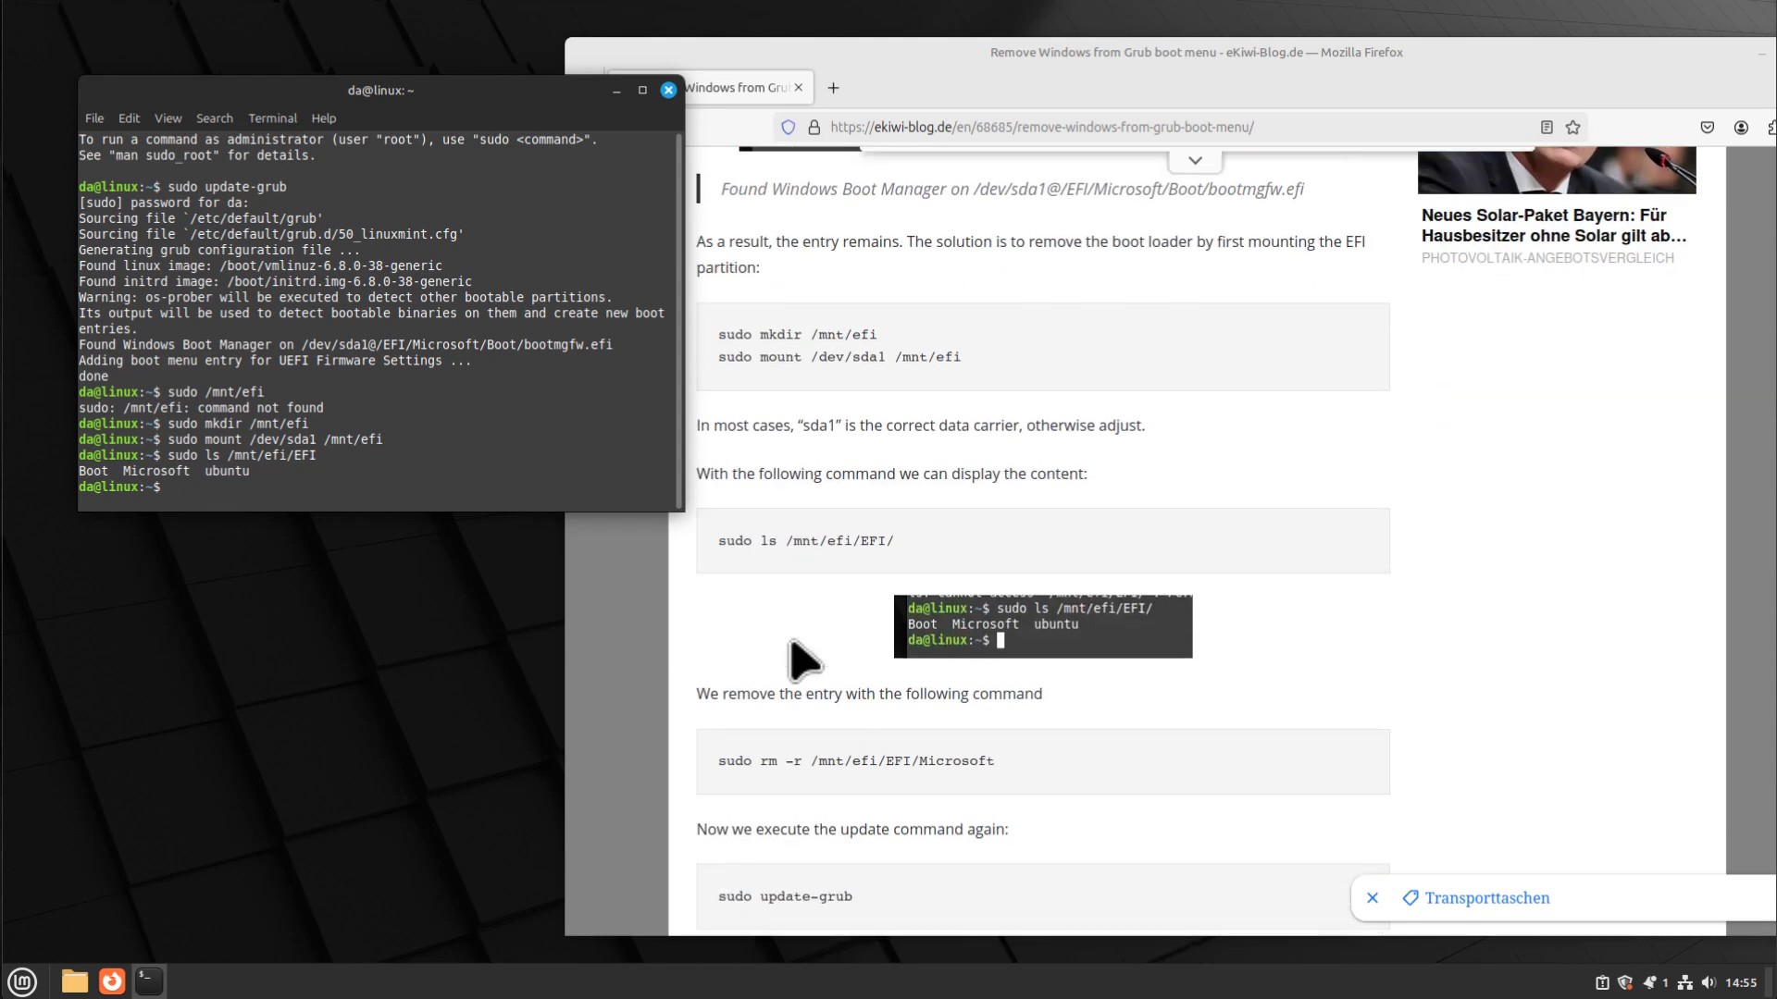
pyautogui.scroll(-3)
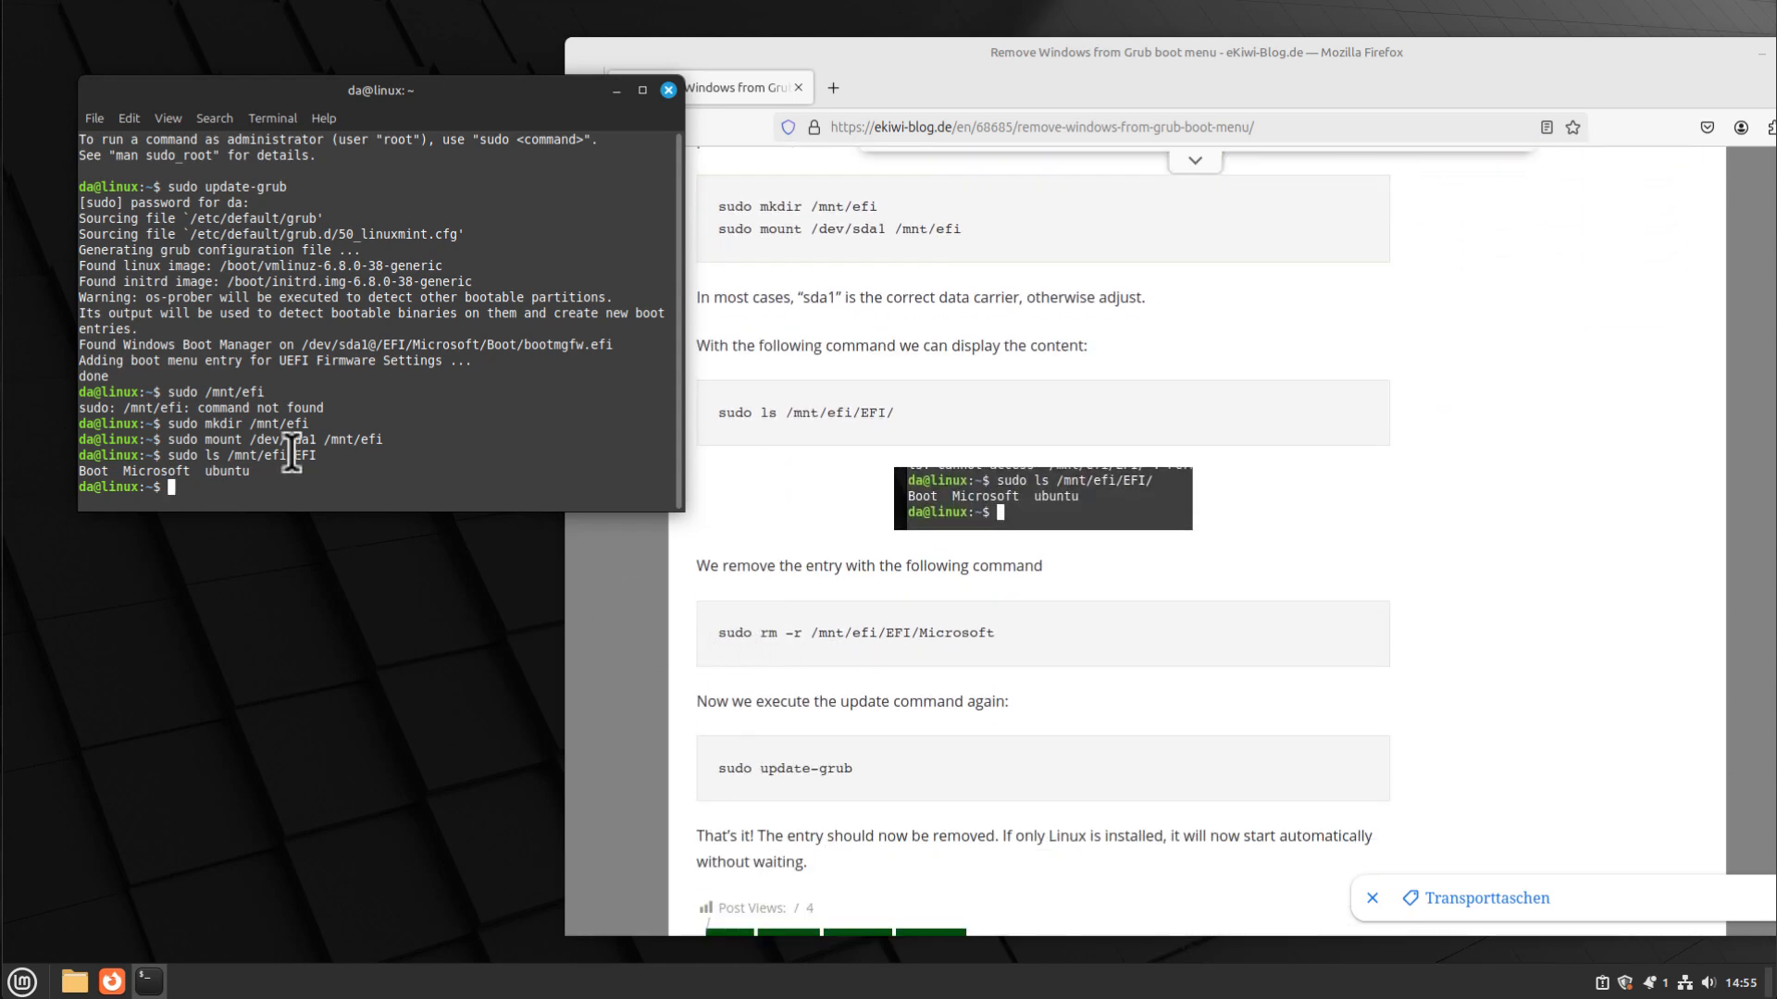
pyautogui.doubleClick(156, 472)
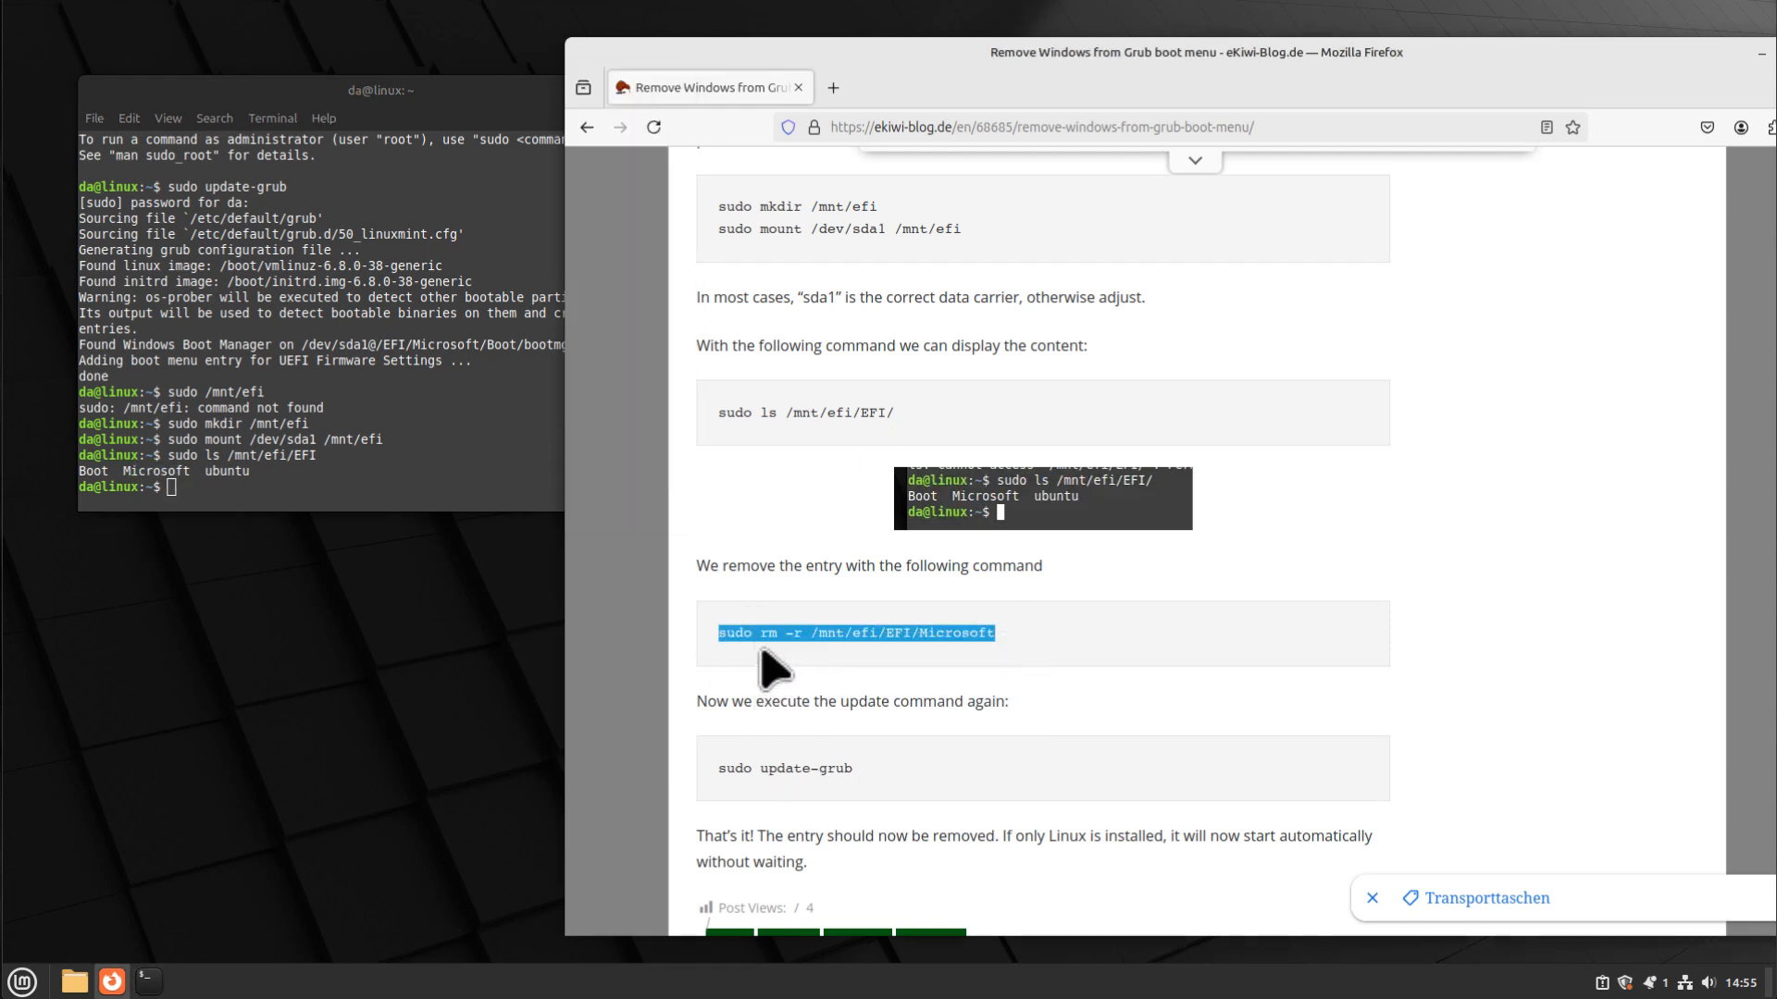
pyautogui.moveTo(417, 511)
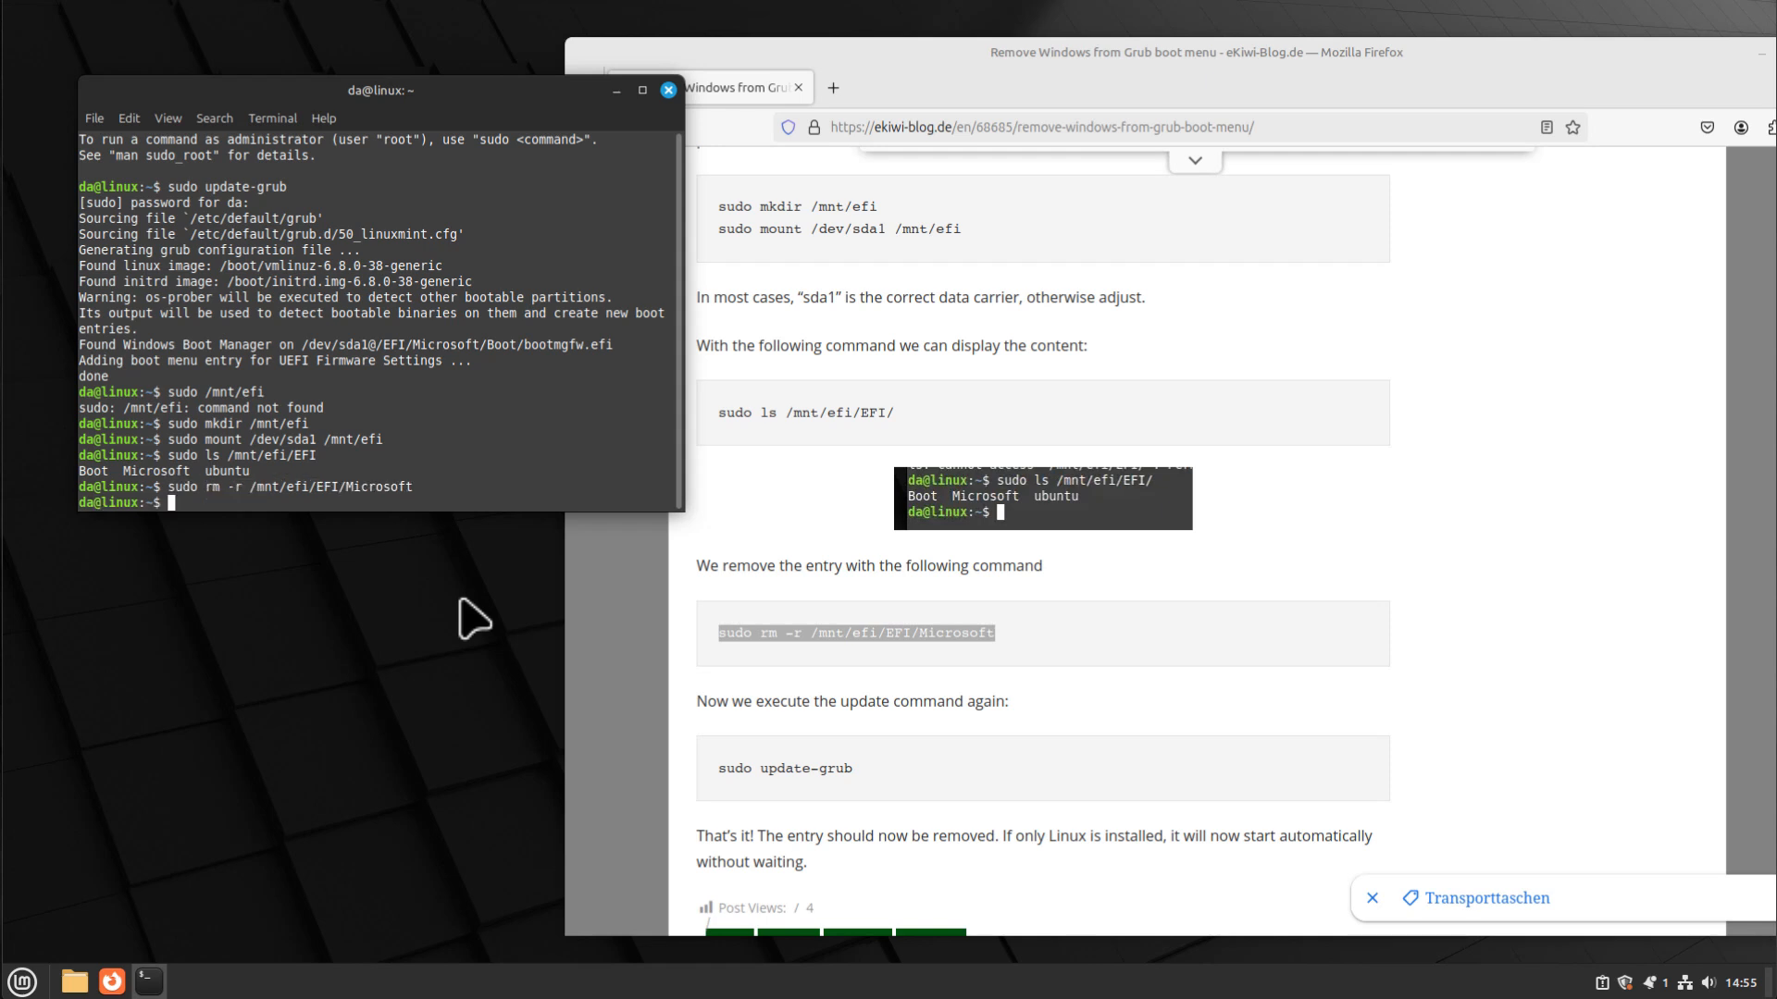
# - Rerun 'sudo update-grub' so it no longer finds Windows Boot Manager
pyautogui.write('sudo u')
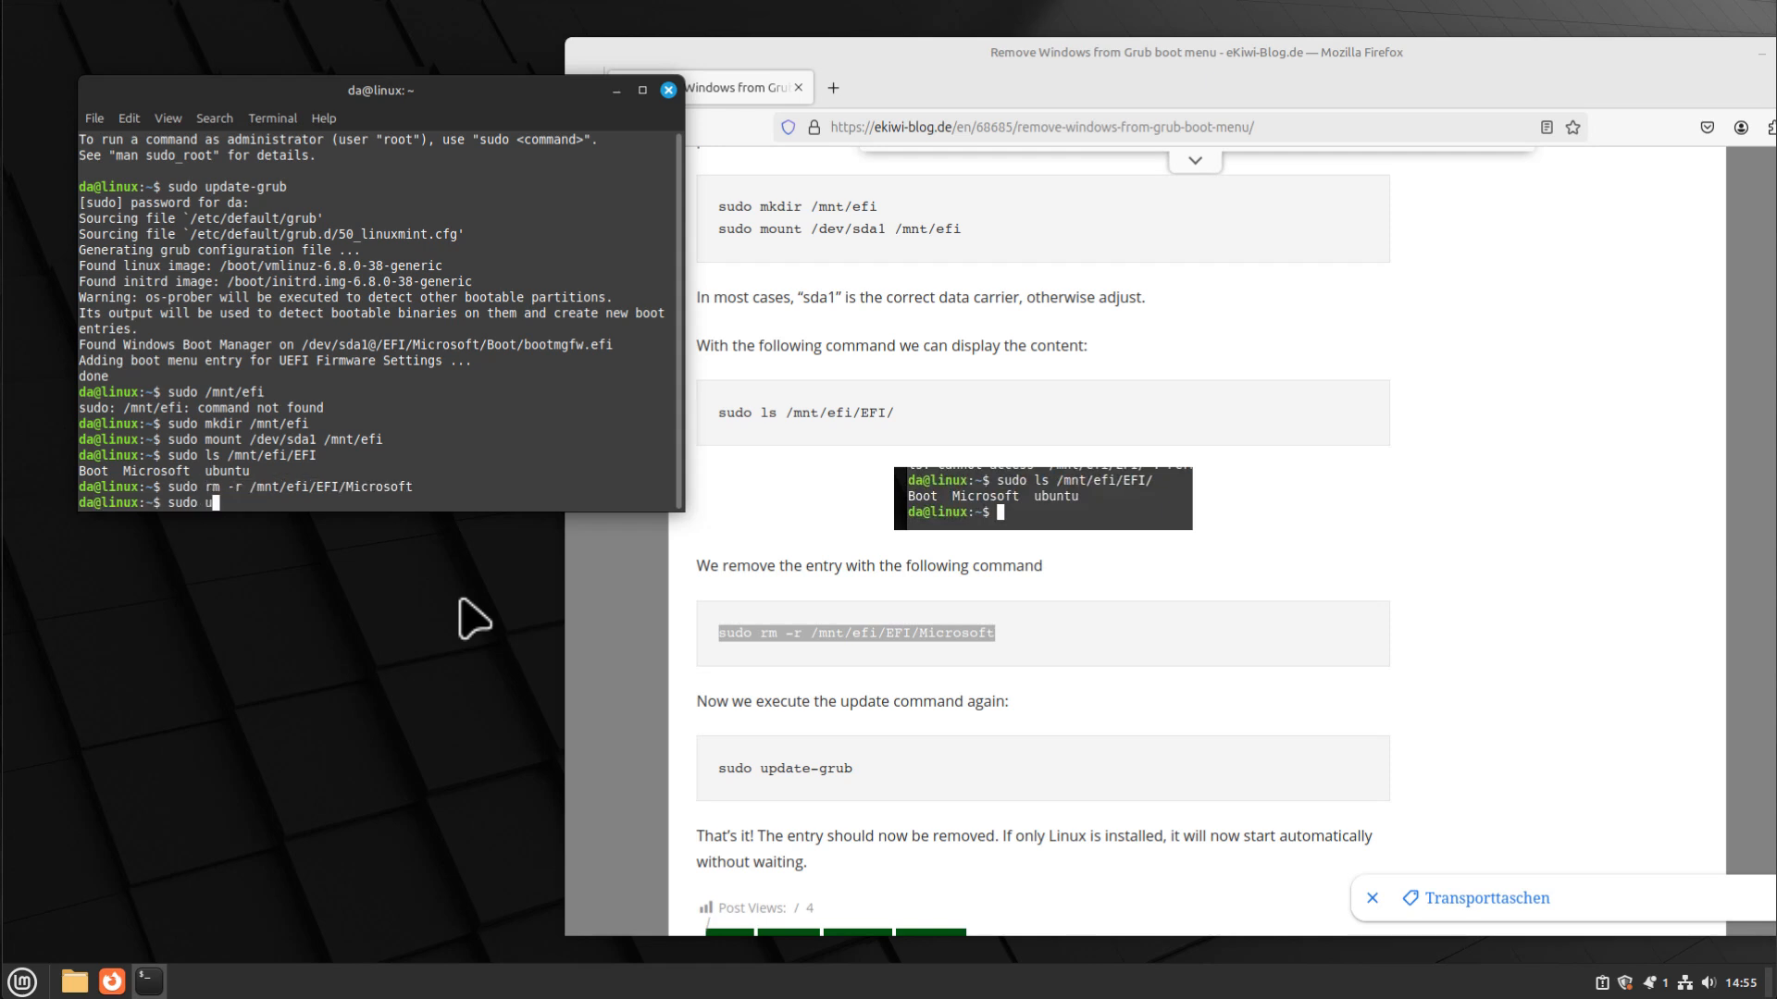
pyautogui.write('pdate-grub')
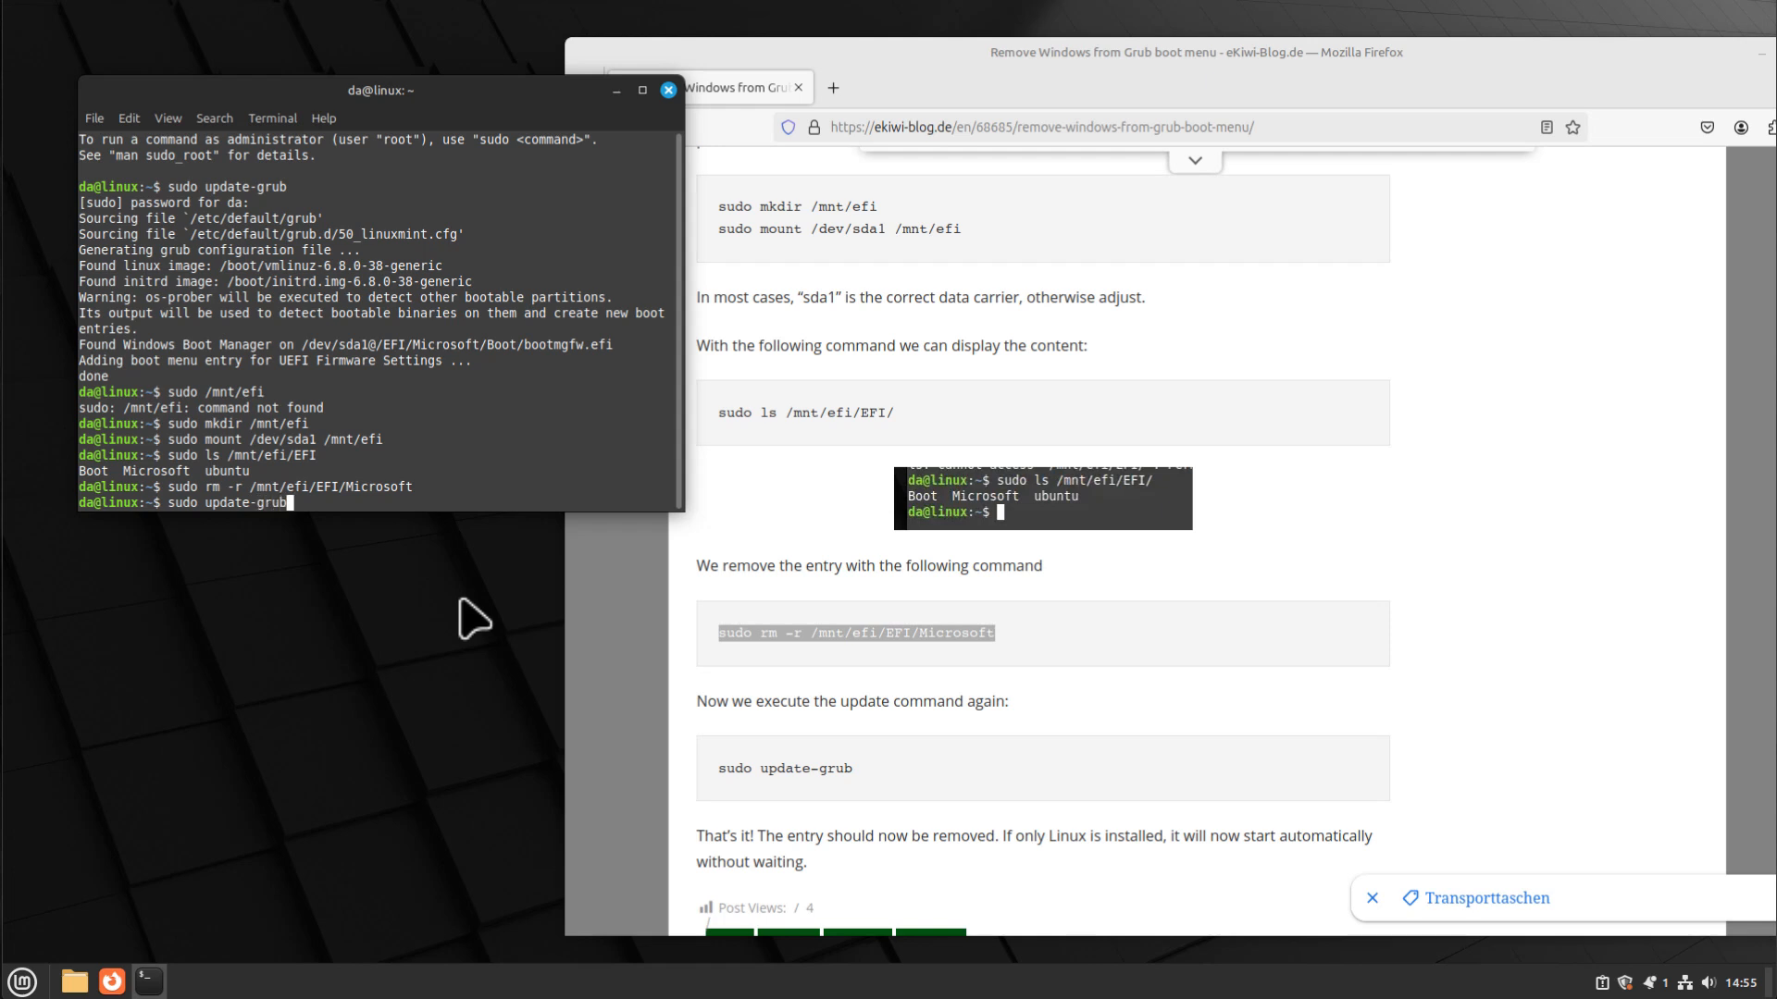
pyautogui.press('Return')
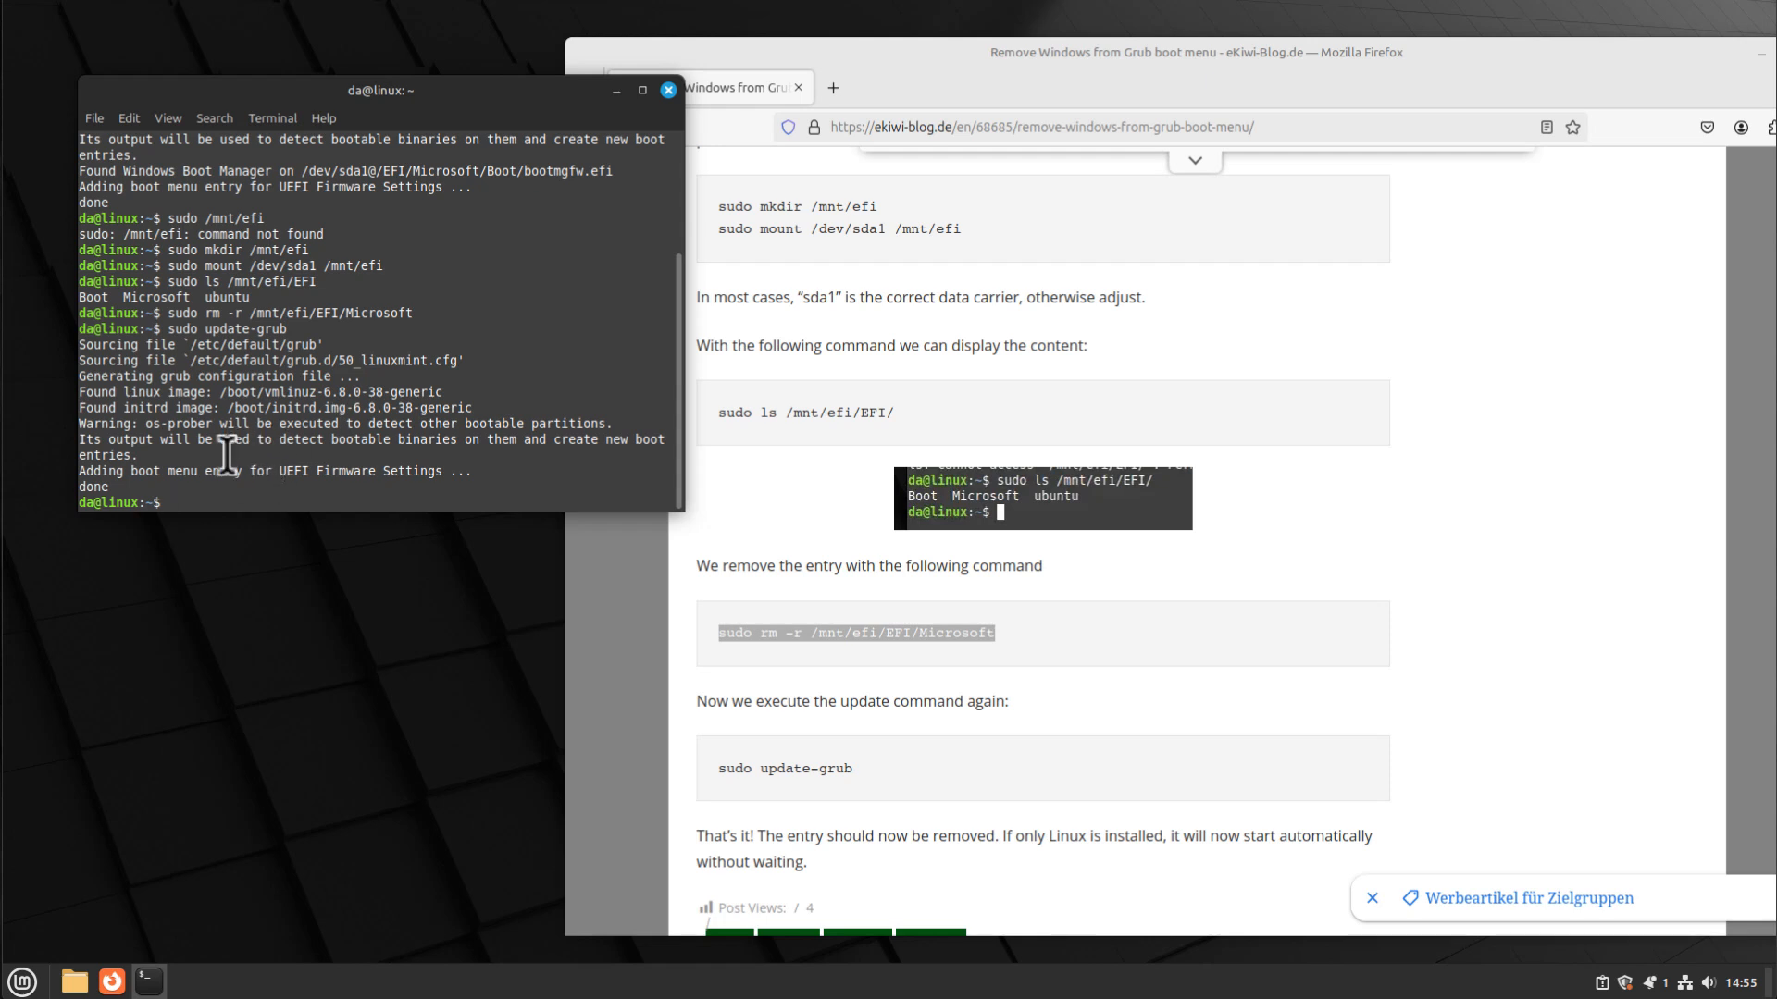
pyautogui.moveTo(193, 365)
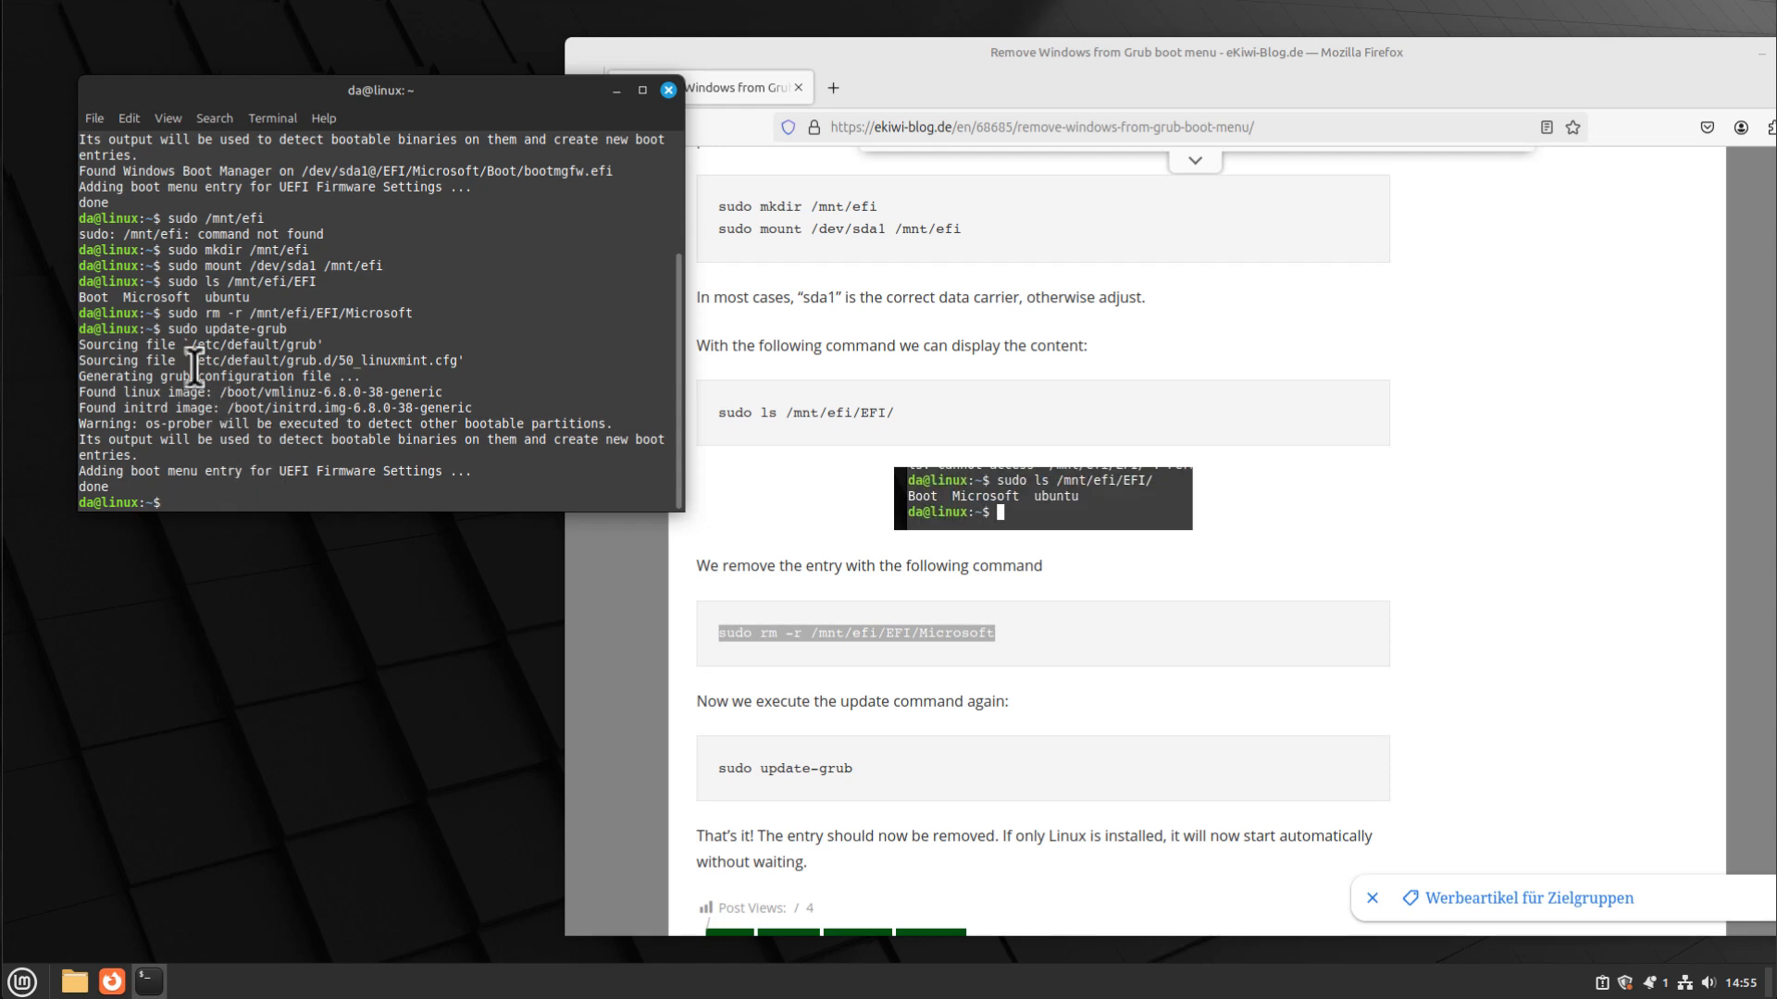
pyautogui.moveTo(93, 53)
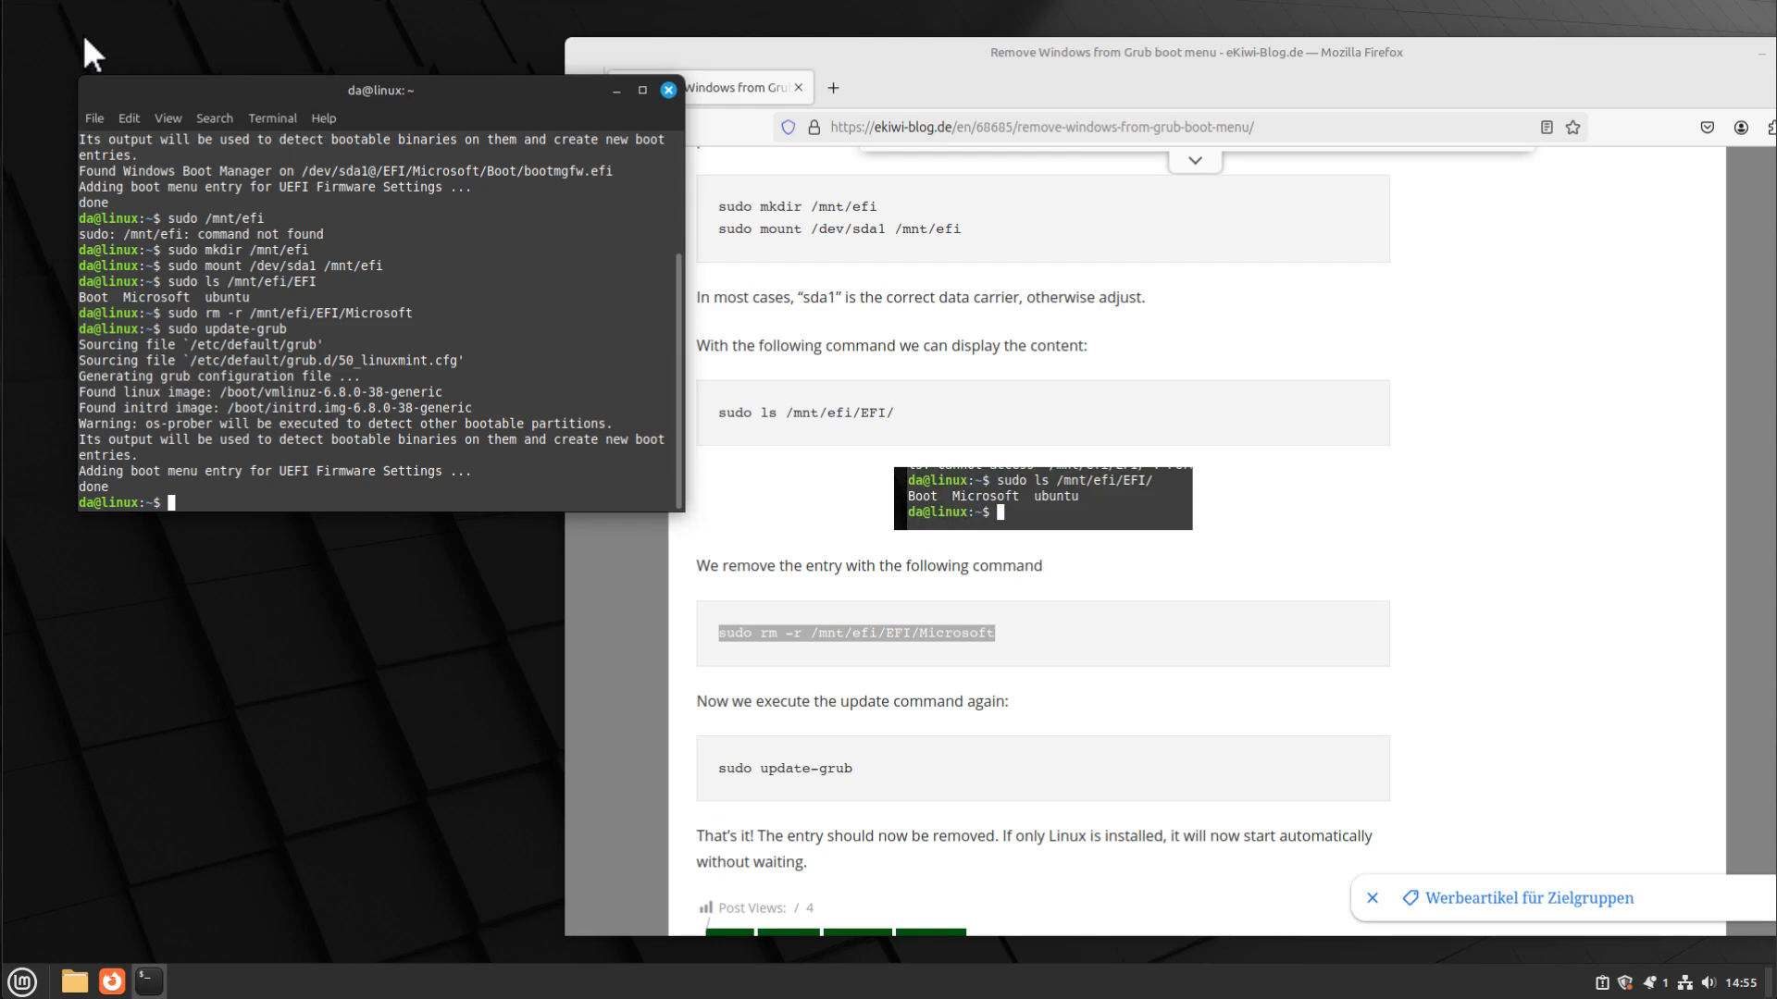